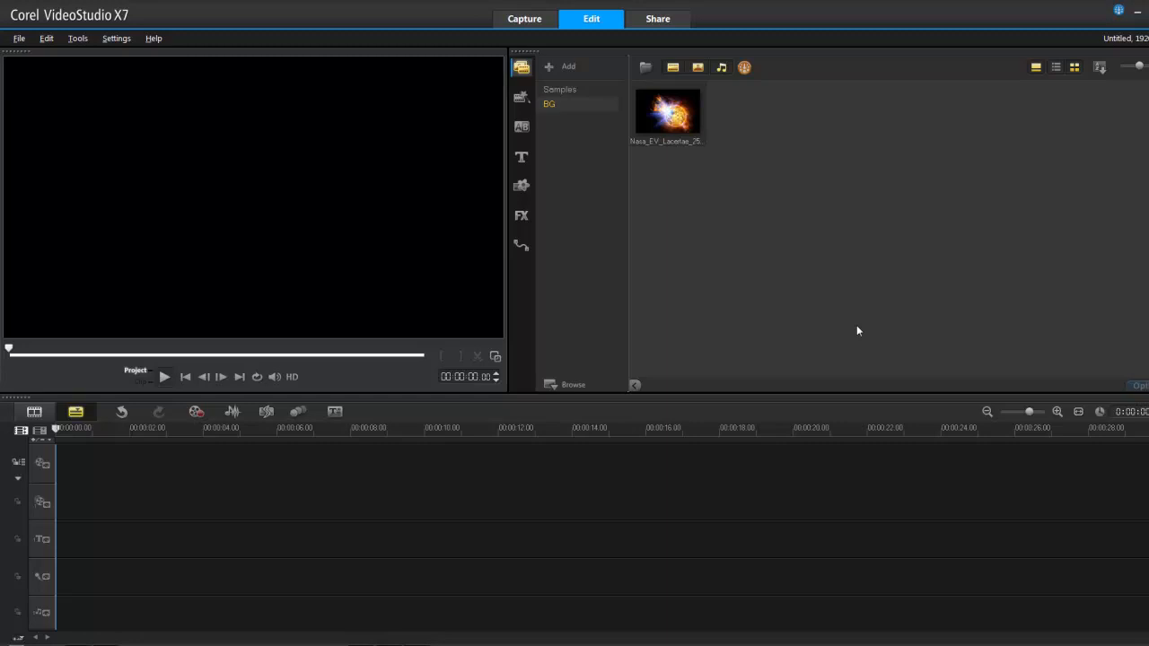
pyautogui.moveTo(753, 298)
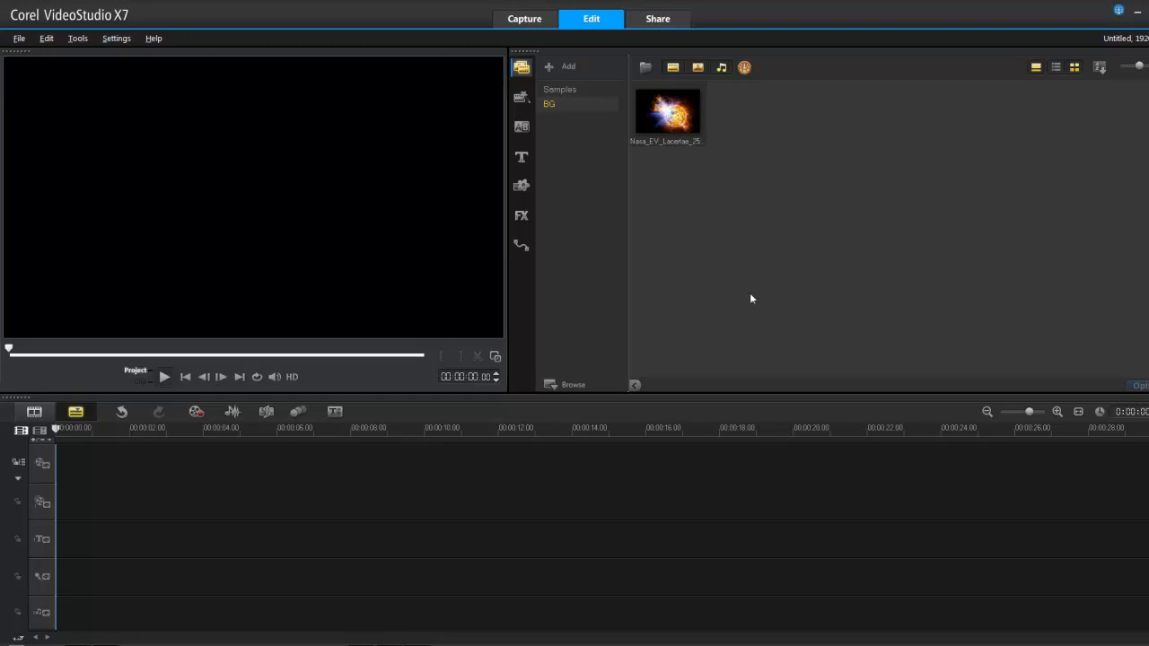
pyautogui.moveTo(521, 187)
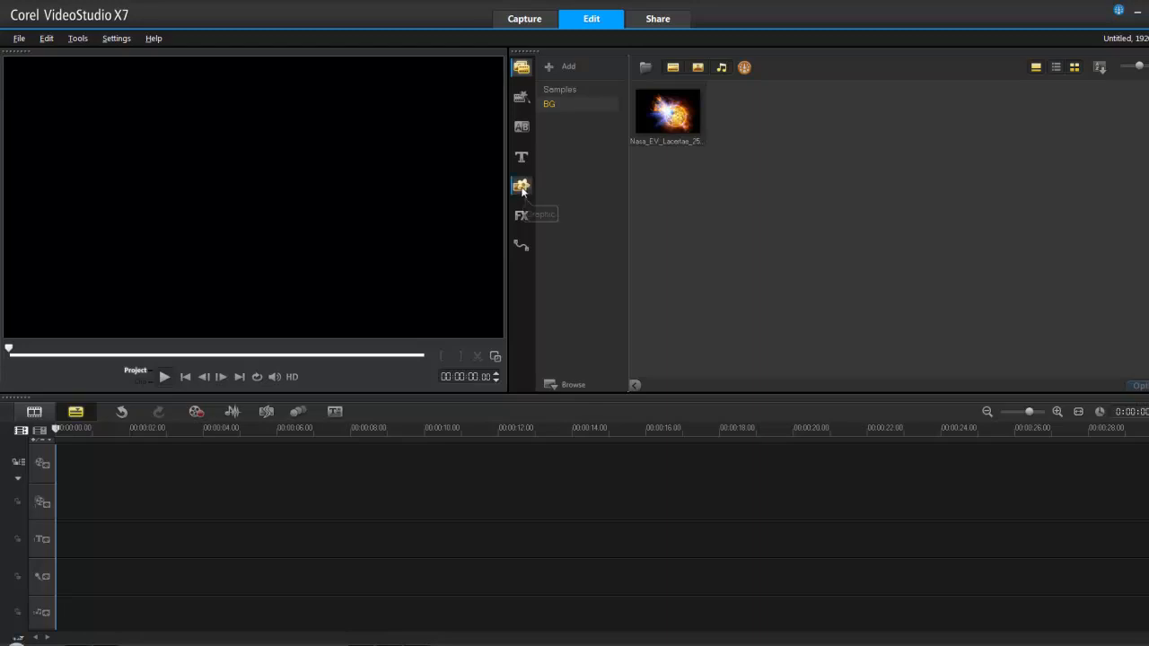
# Show the Background graphics collection in the library and preview the sun image
pyautogui.click(521, 187)
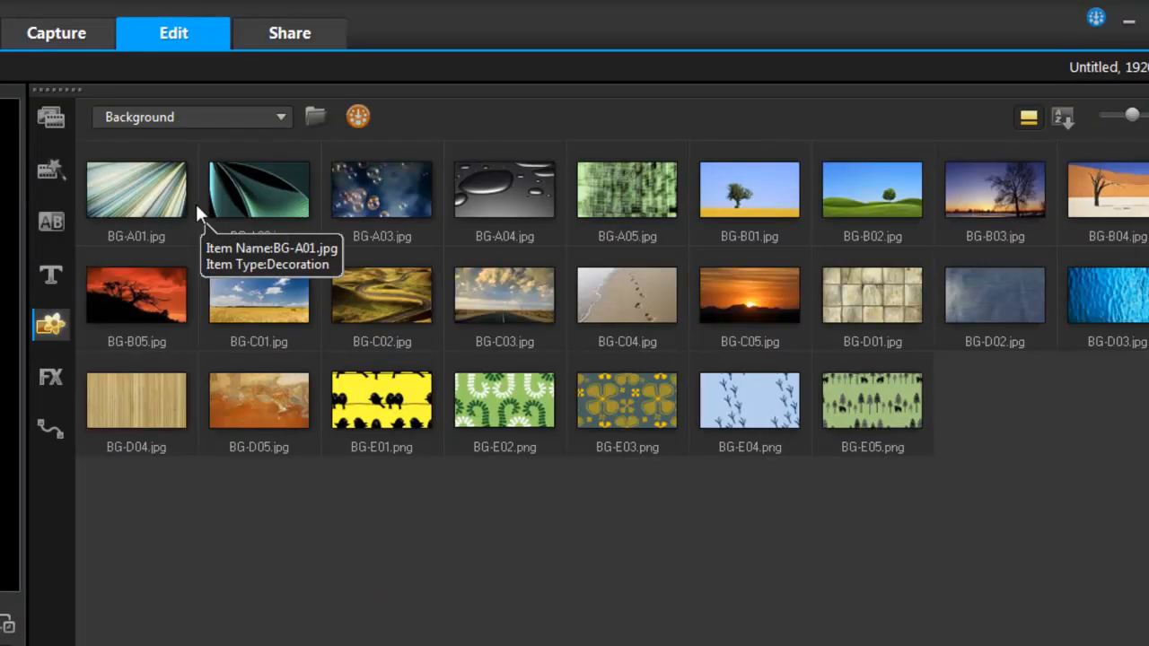
pyautogui.moveTo(284, 124)
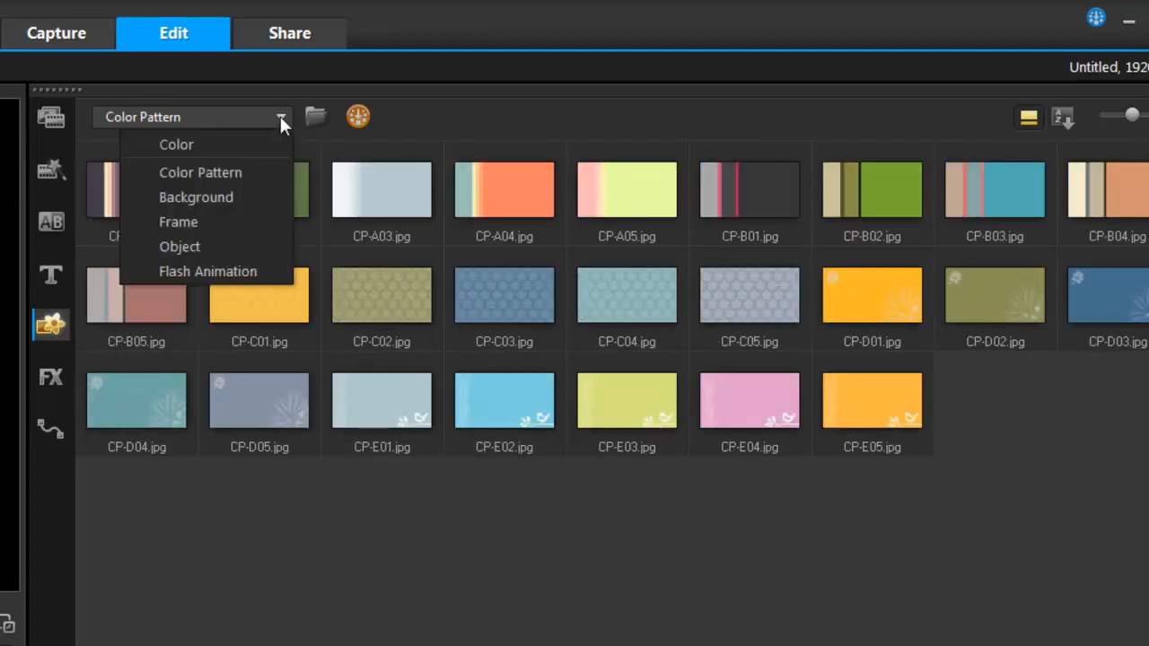
pyautogui.click(195, 196)
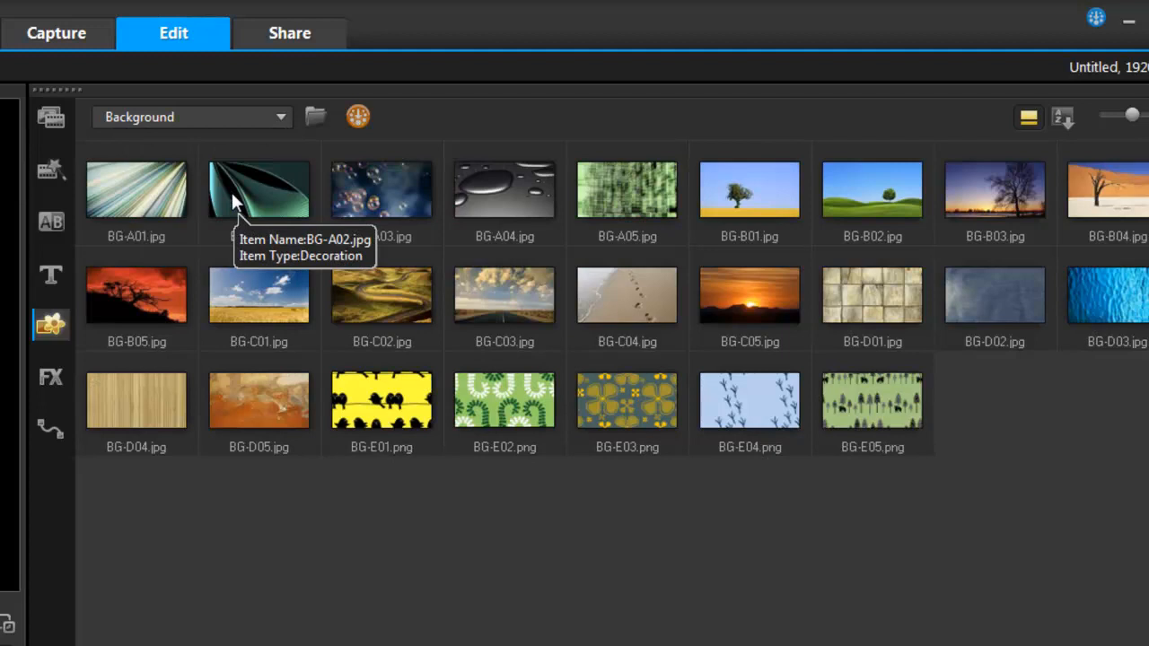
pyautogui.moveTo(392, 539)
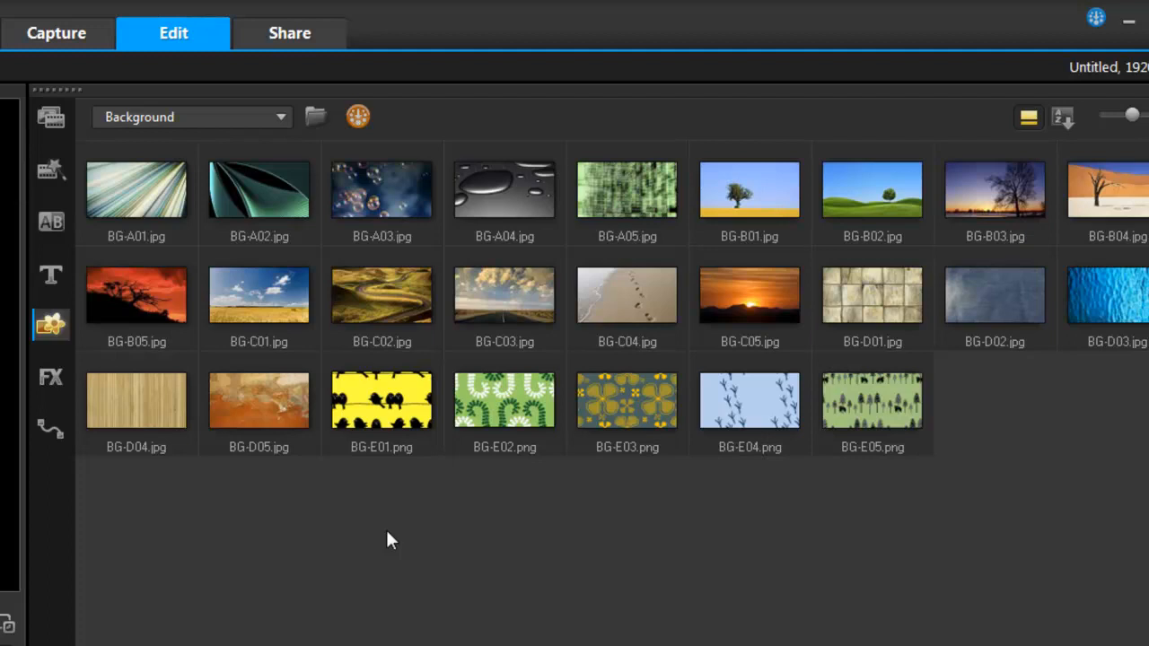
pyautogui.moveTo(262, 428)
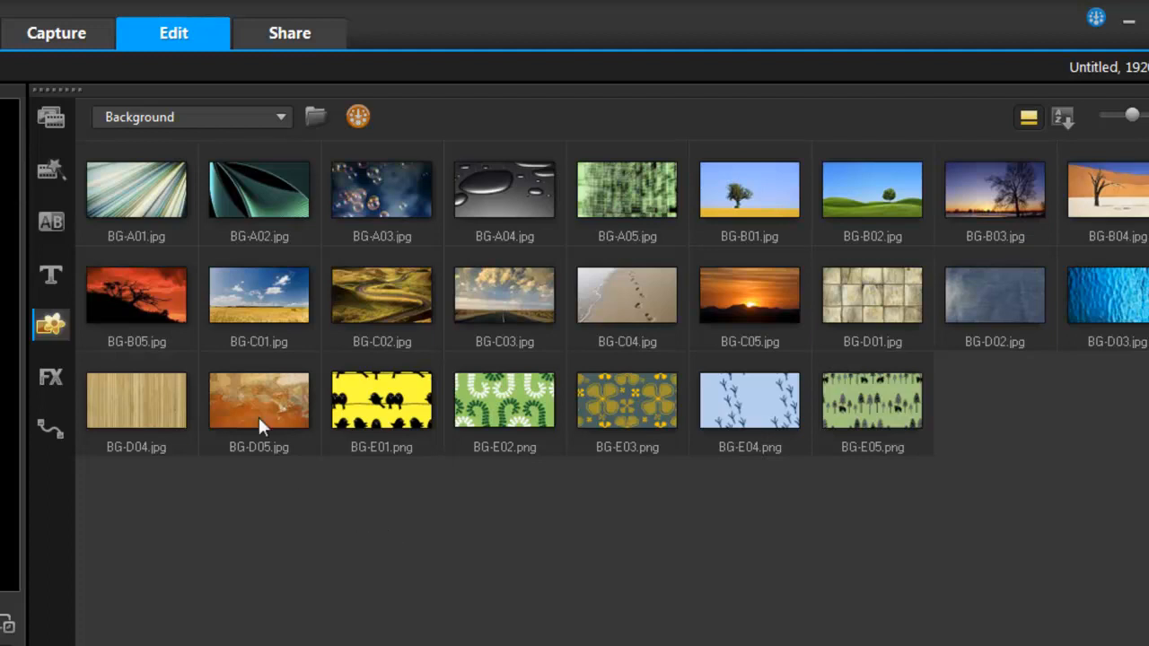
pyautogui.moveTo(657, 214)
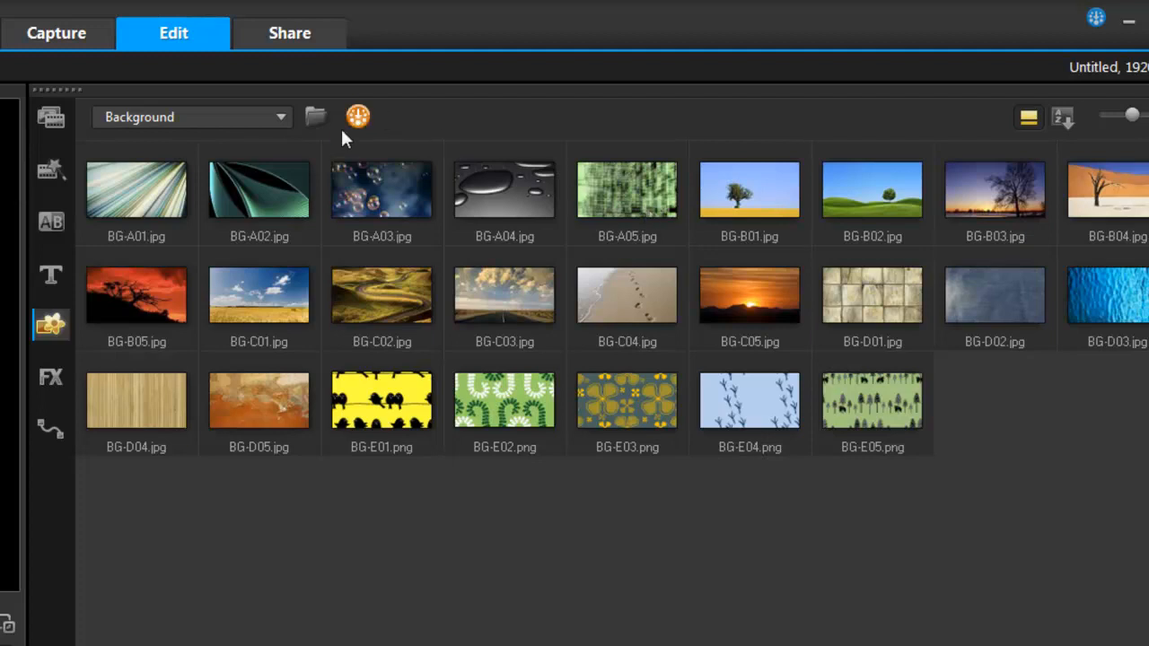
pyautogui.moveTo(137, 294)
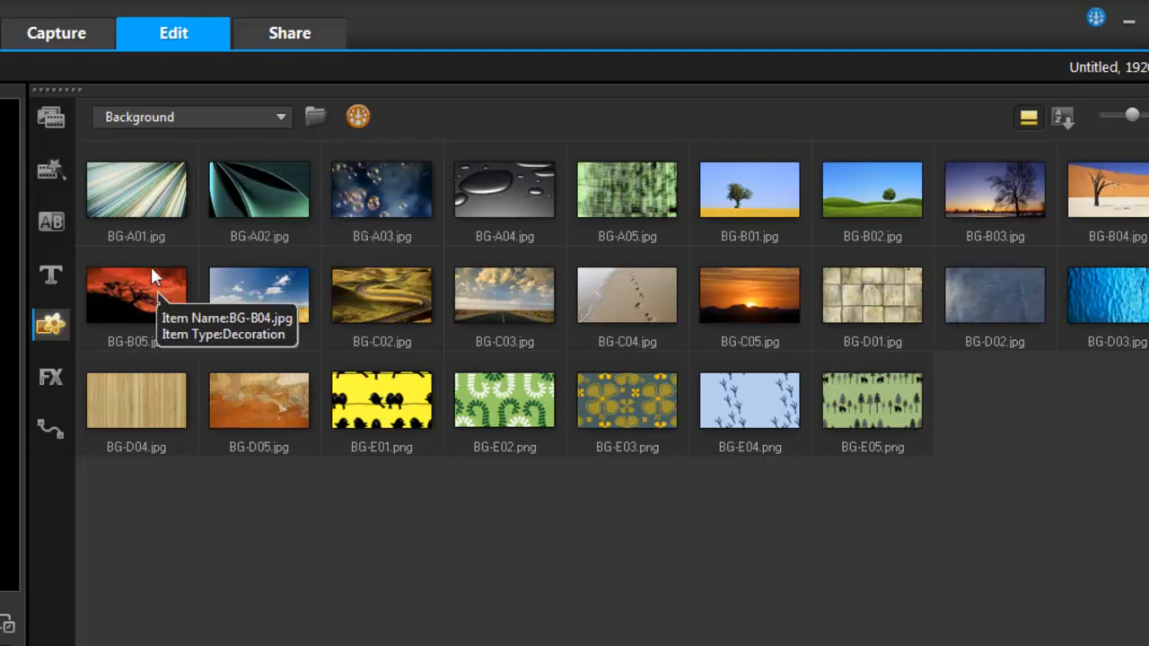
pyautogui.moveTo(50, 166)
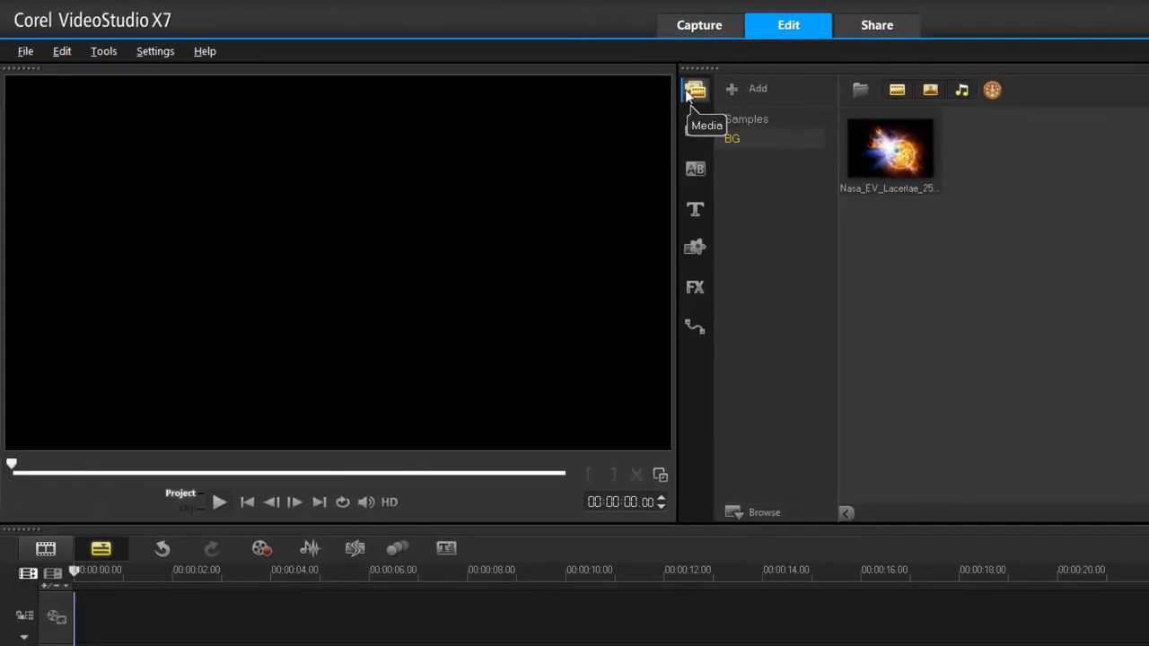
pyautogui.moveTo(898, 171)
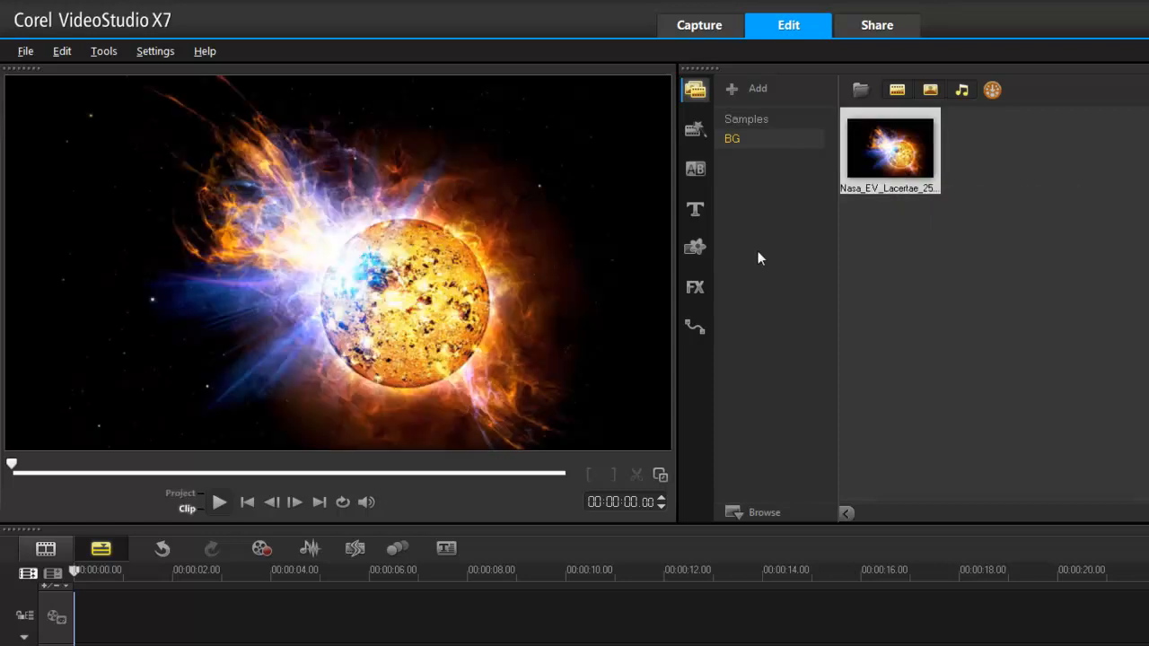
pyautogui.moveTo(641, 280)
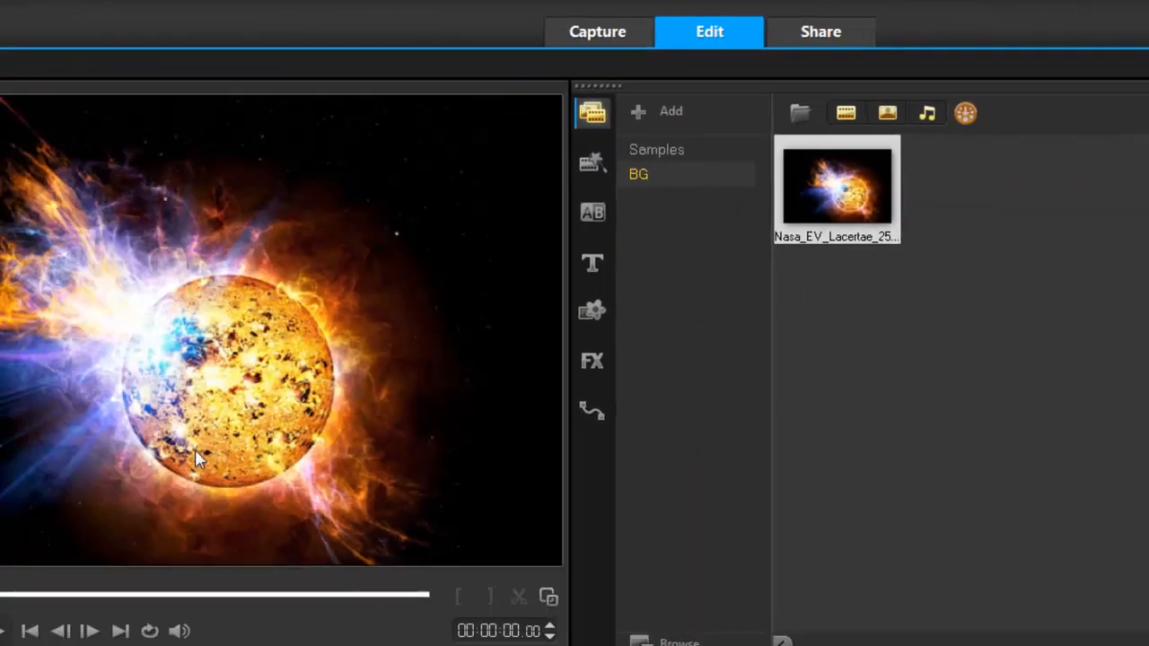
# Set the Preview Window background colour to red in Preferences
pyautogui.click(142, 47)
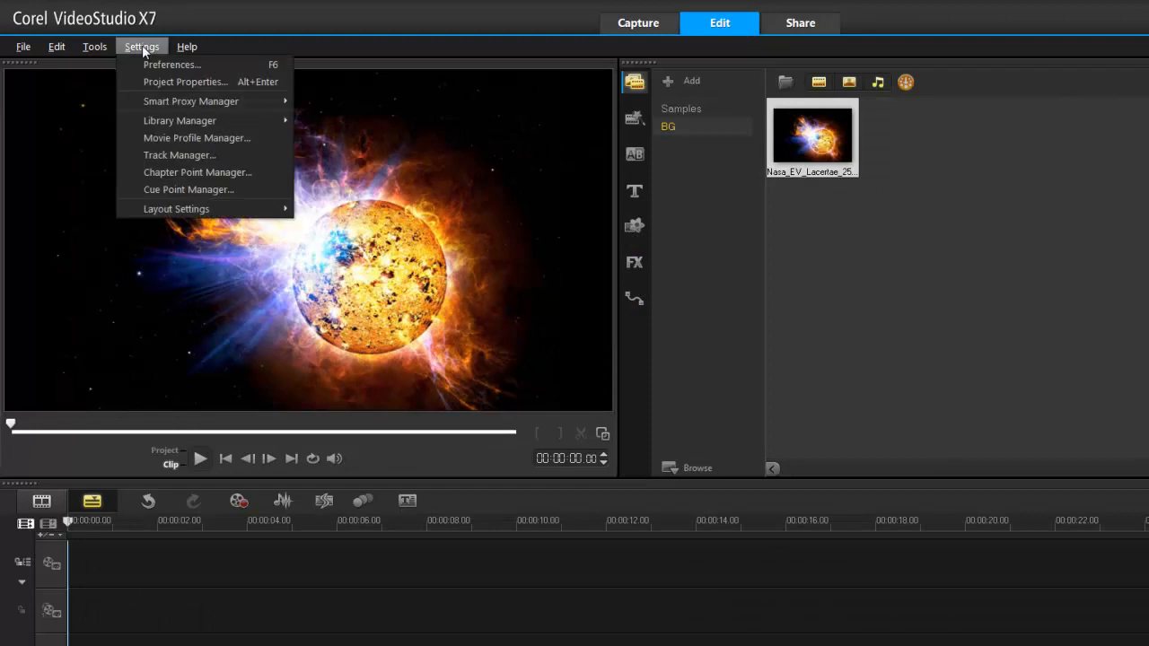
pyautogui.click(172, 64)
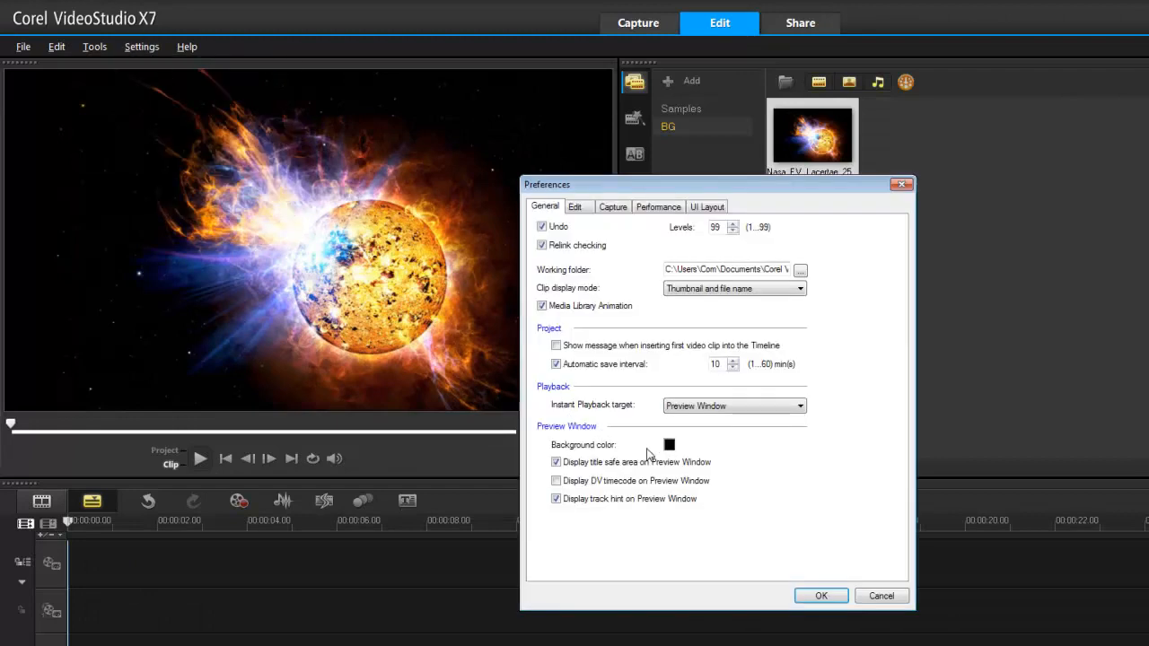
pyautogui.click(668, 445)
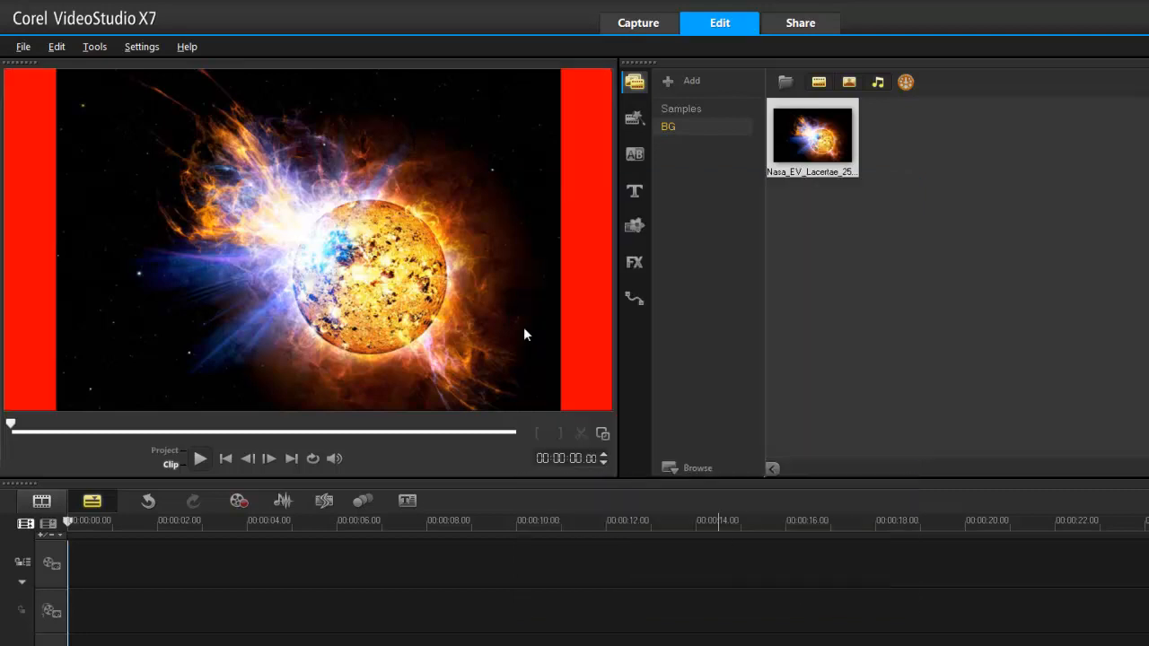
pyautogui.moveTo(27, 190)
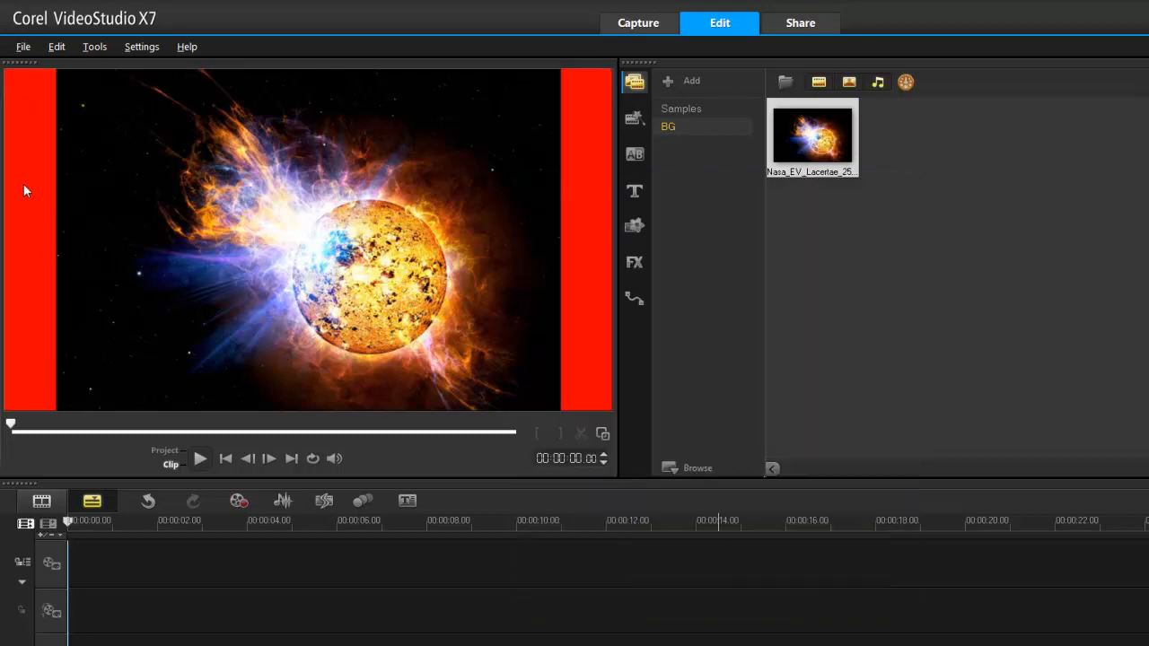
pyautogui.moveTo(517, 201)
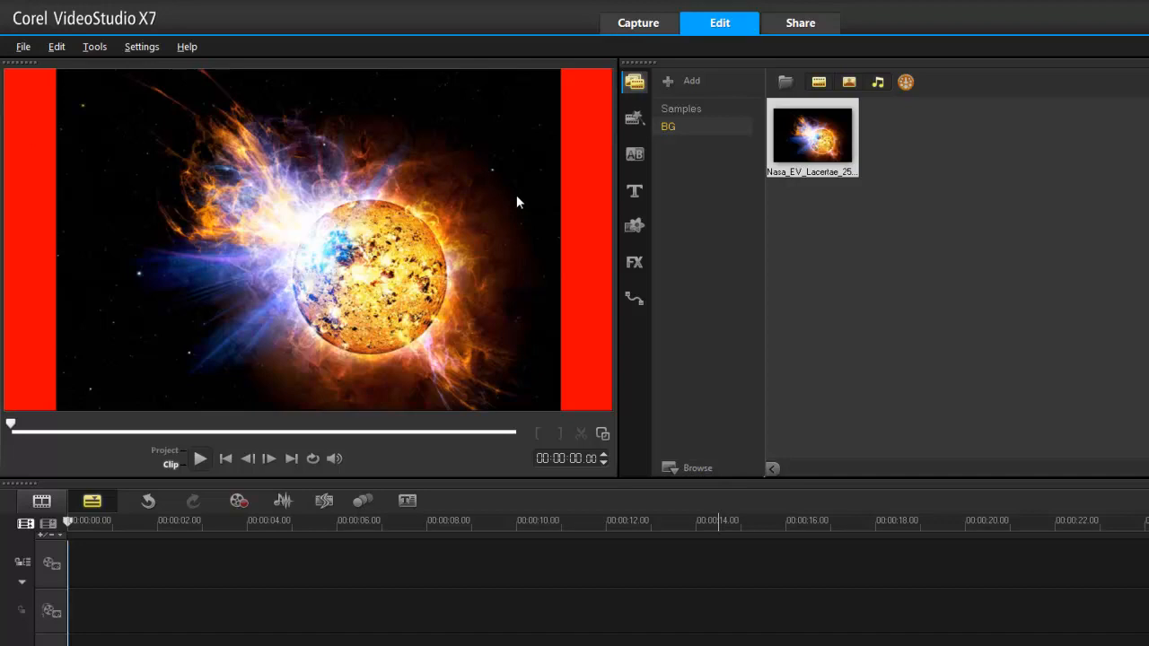
# Place the sun photo on the timeline with resampling set to Keep aspect ratio (no letterbox)
pyautogui.moveTo(812, 137); pyautogui.dragTo(135, 564)
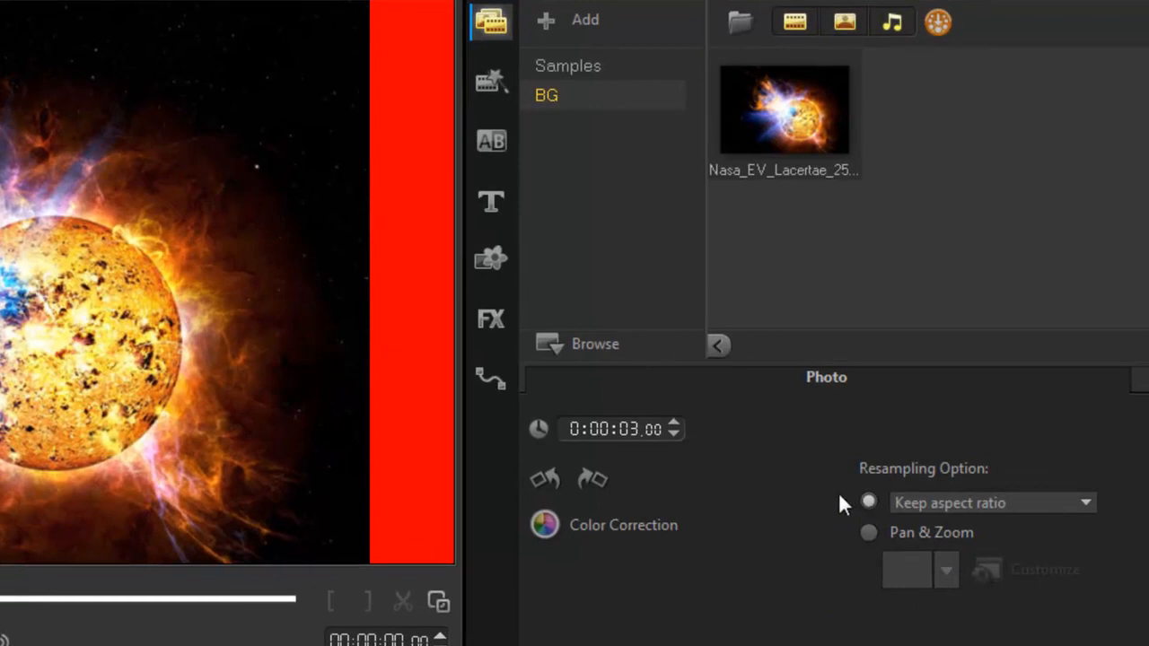
pyautogui.click(1085, 503)
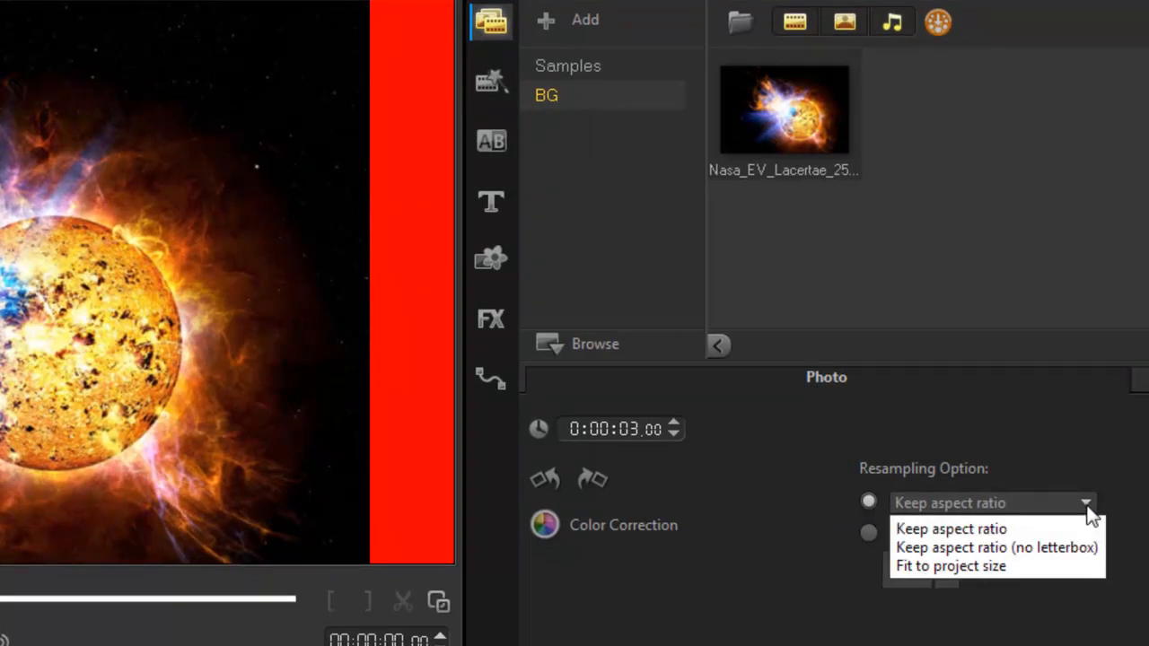
pyautogui.moveTo(996, 548)
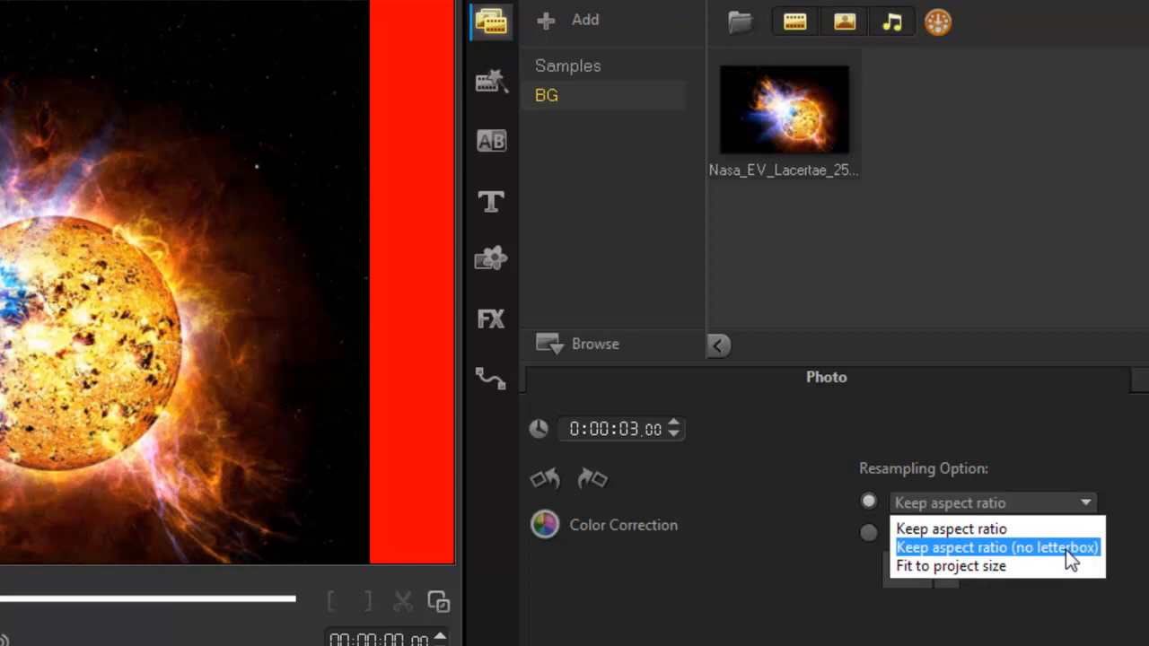
pyautogui.click(997, 546)
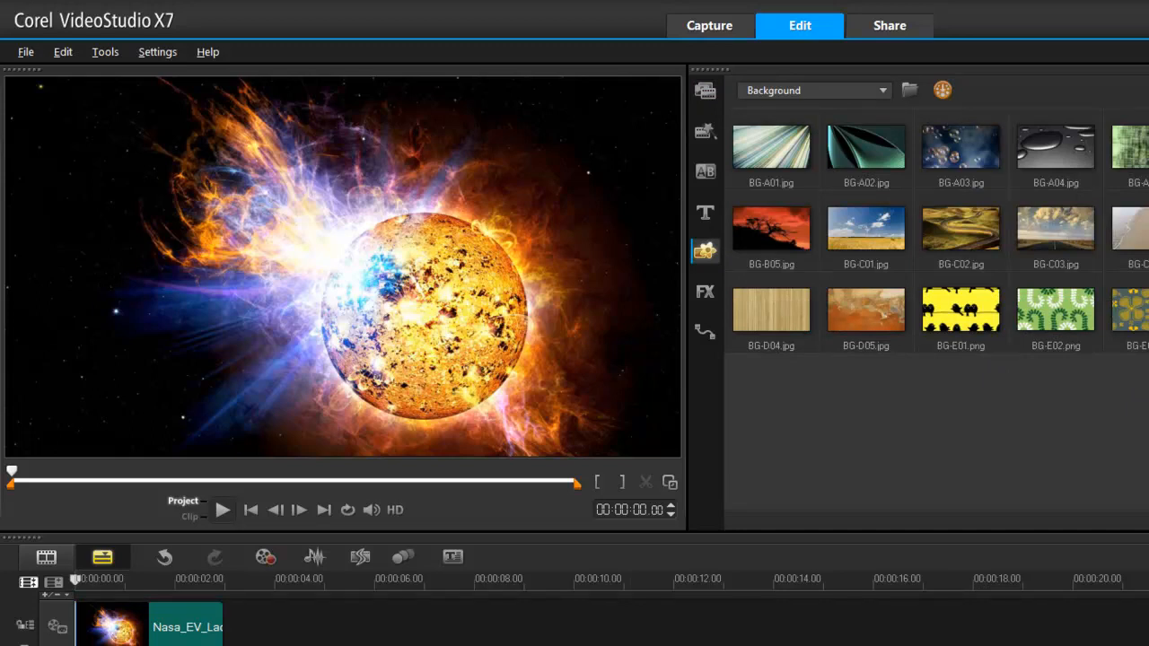
pyautogui.moveTo(1056, 401)
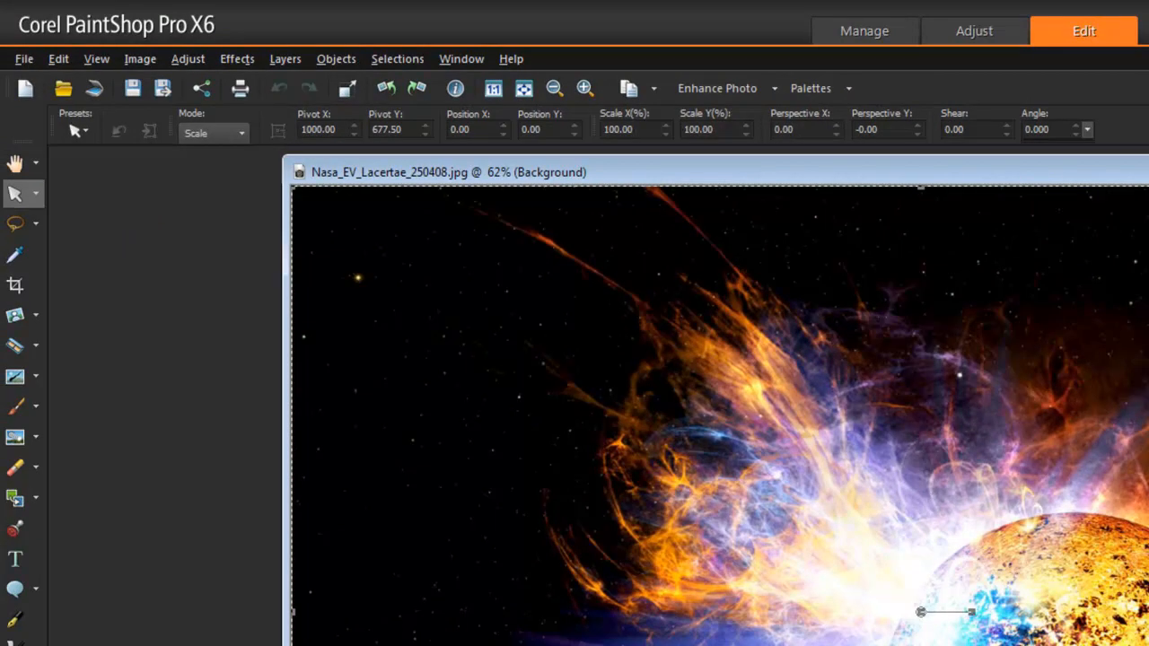
pyautogui.moveTo(140, 57)
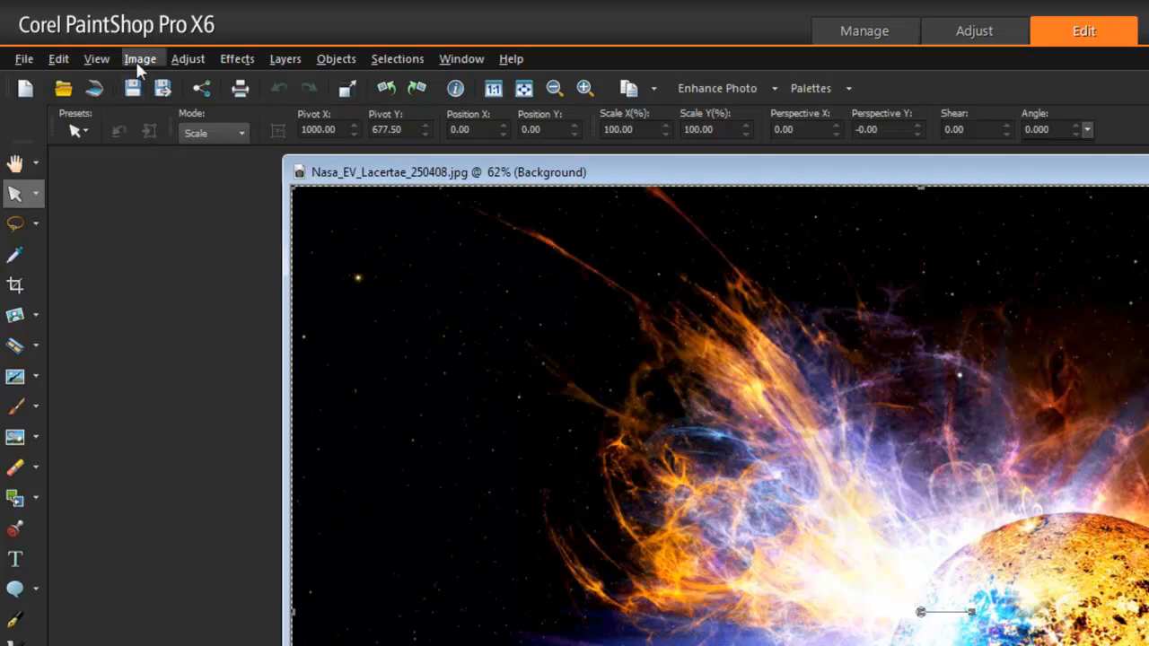
# Resize the canvas to 1920 by 1080 pixels, centred on the sun image
pyautogui.click(140, 57)
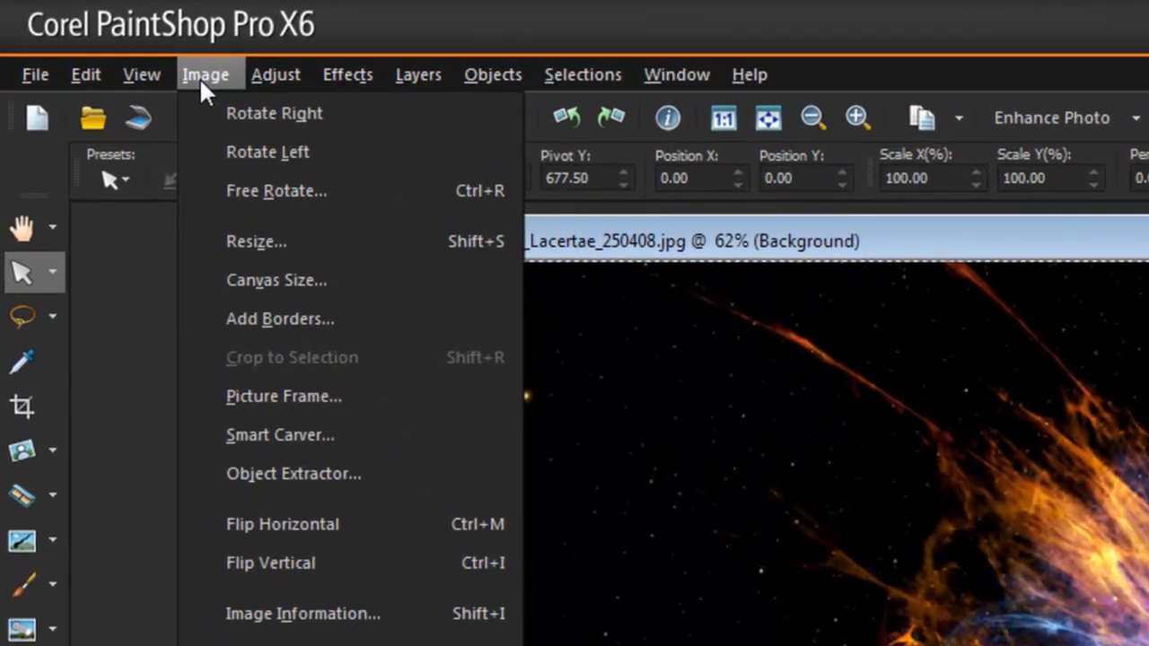
pyautogui.moveTo(276, 280)
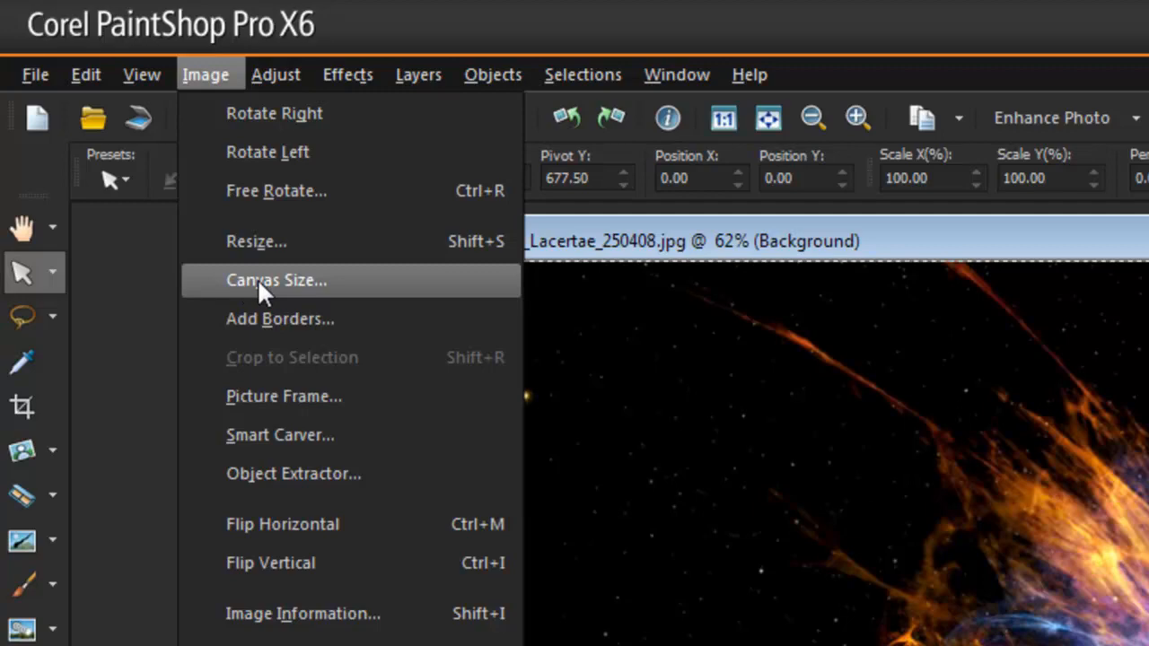
pyautogui.click(277, 280)
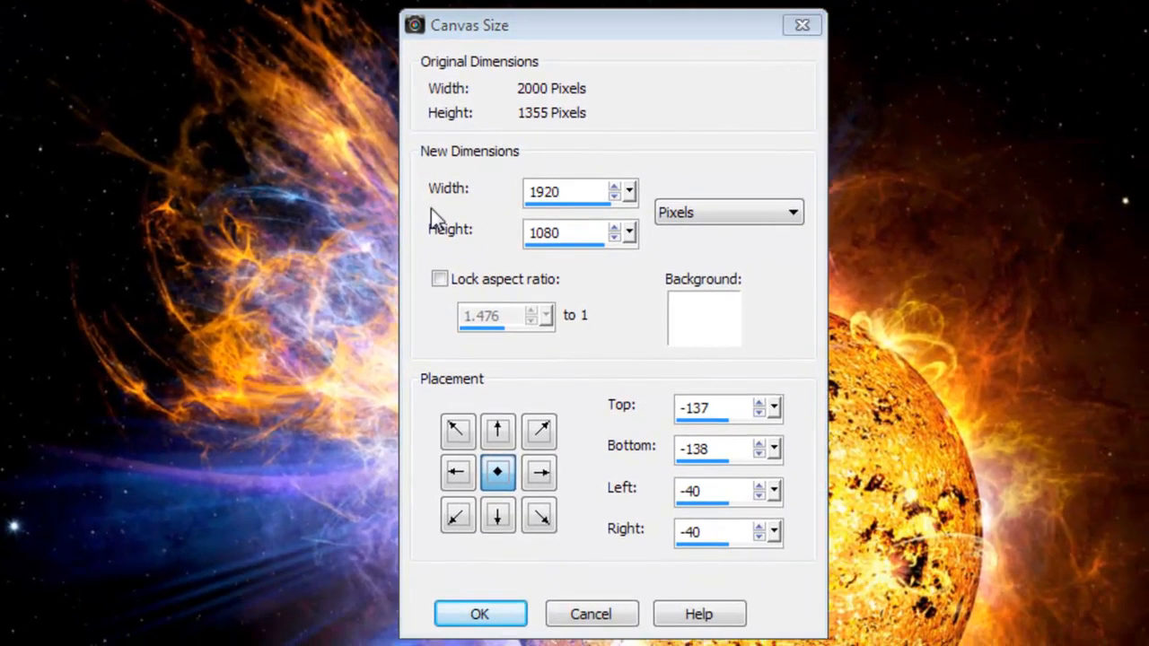
pyautogui.moveTo(446, 259)
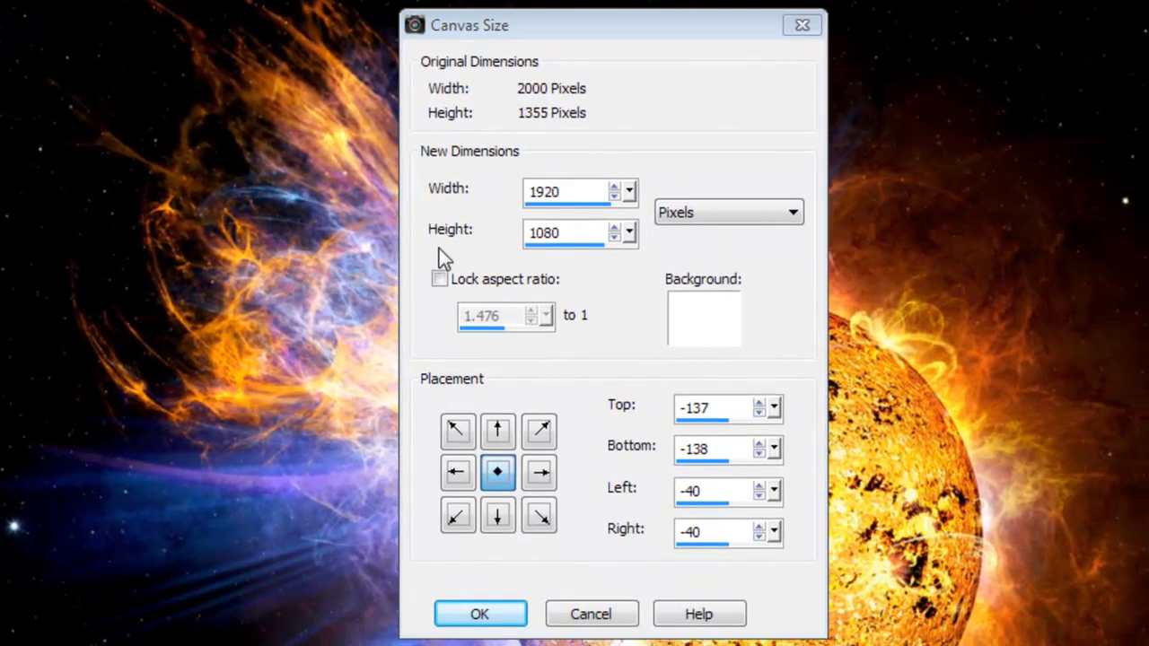
pyautogui.moveTo(548, 261)
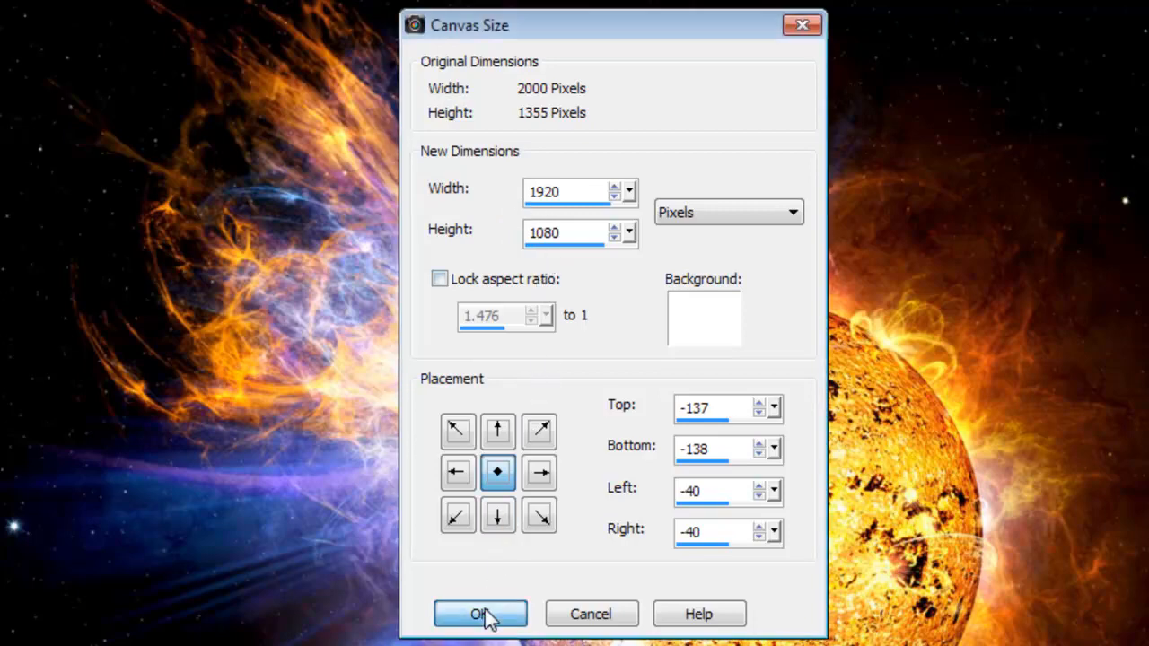
pyautogui.click(481, 614)
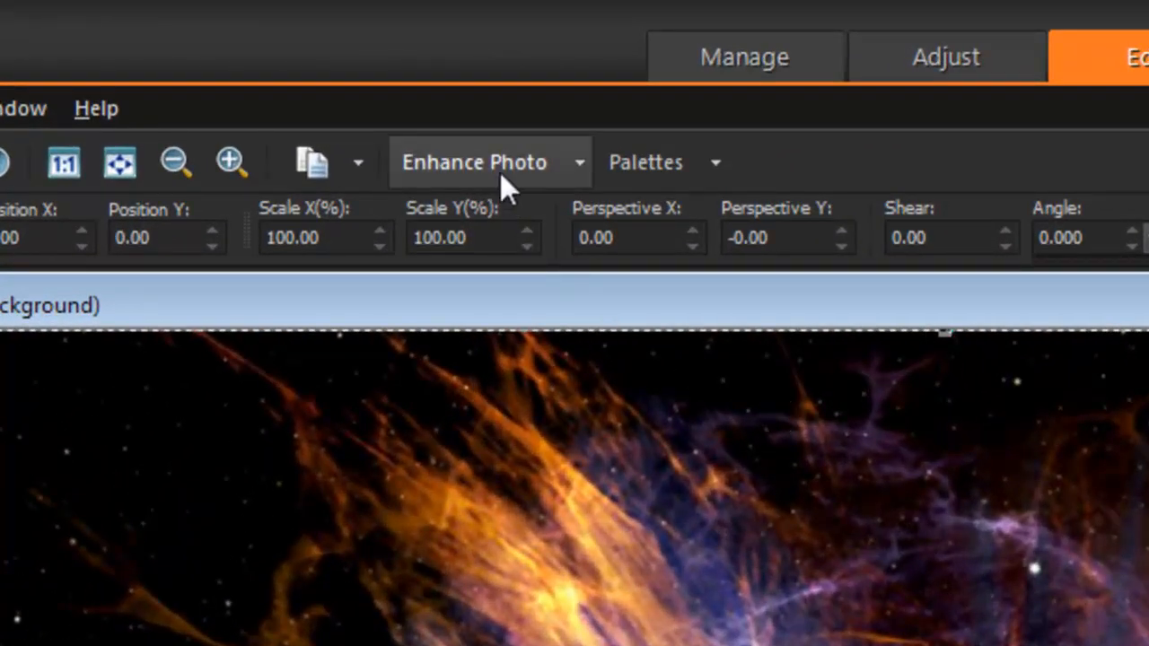
# Save the resized sun background as BG.jpg
pyautogui.click(474, 161)
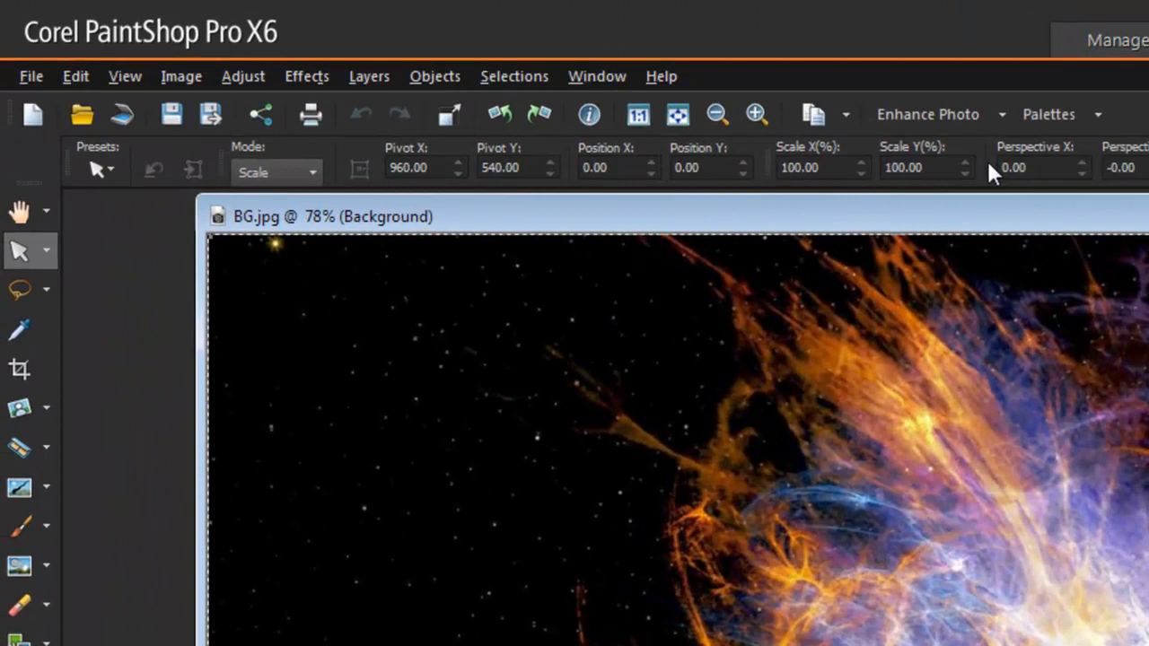
pyautogui.moveTo(715, 198)
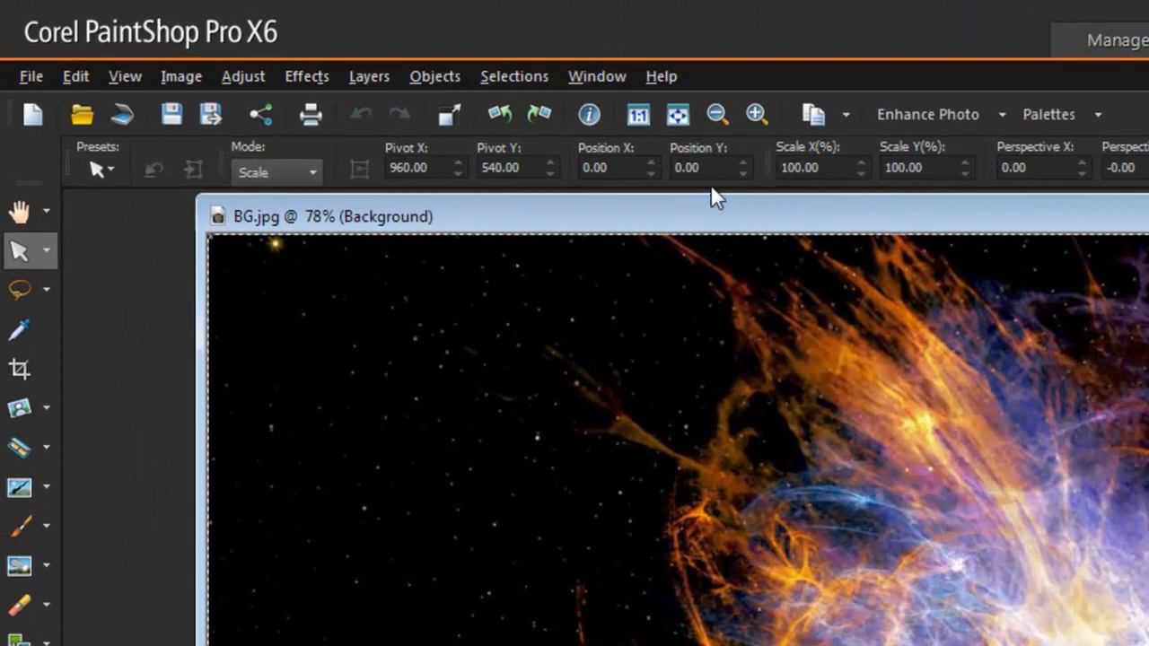
pyautogui.moveTo(32, 75)
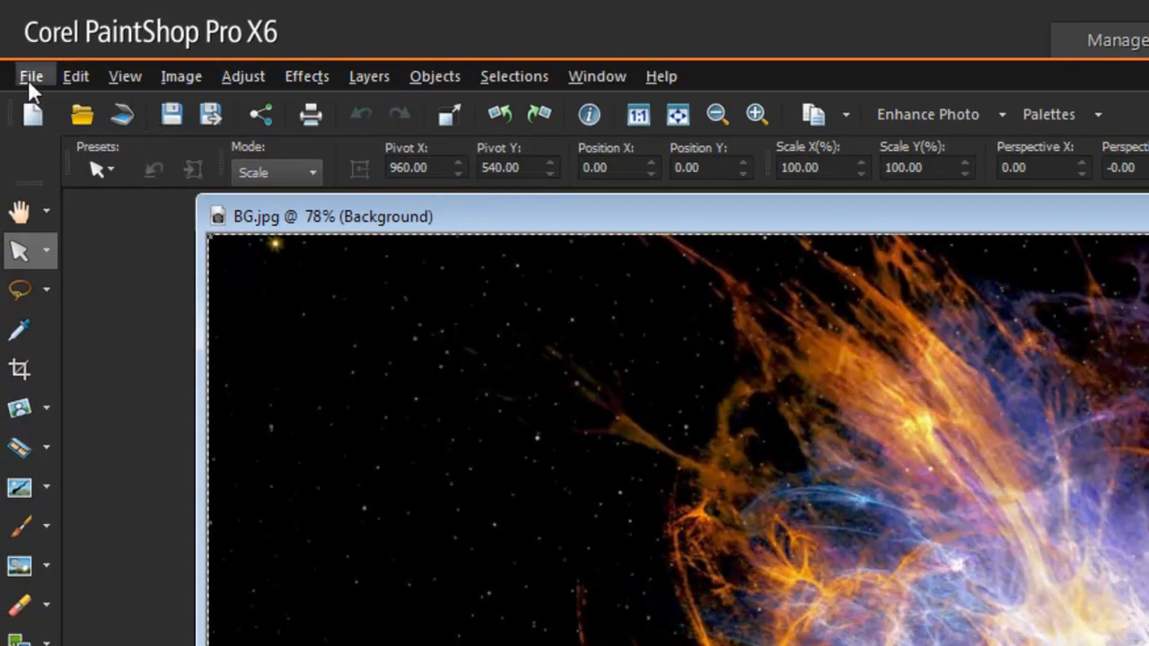
# Export an optimized JPEG copy named bg into the backgrond folder via JPEG Optimizer
pyautogui.click(32, 75)
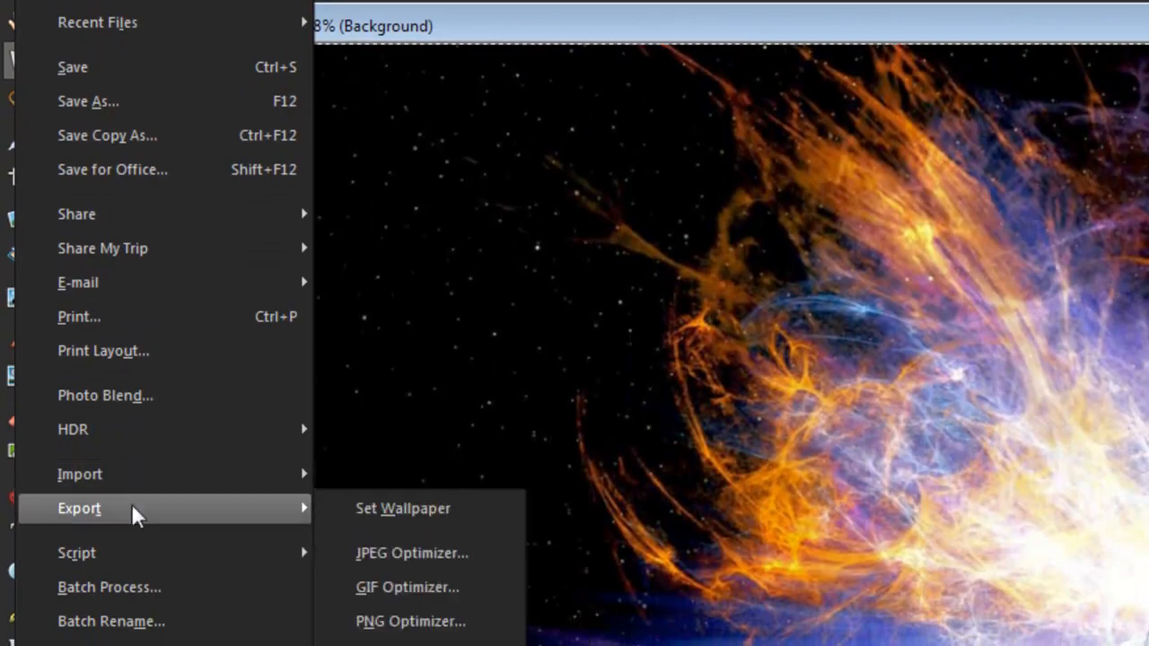
pyautogui.moveTo(410, 550)
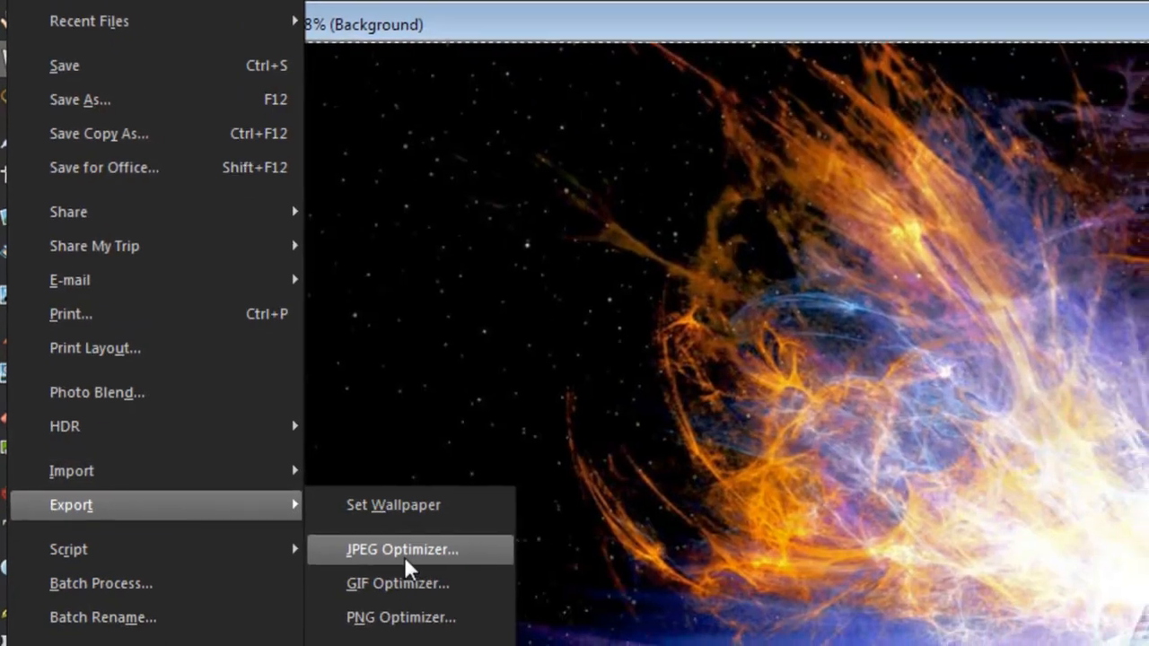
pyautogui.click(403, 549)
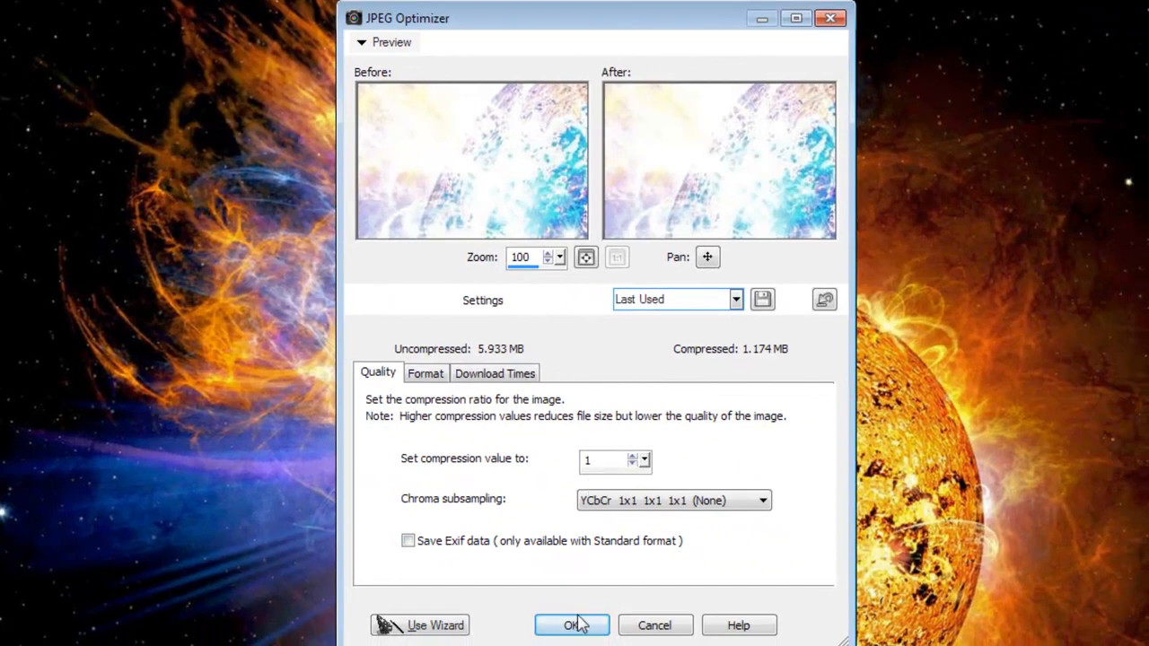
pyautogui.click(571, 625)
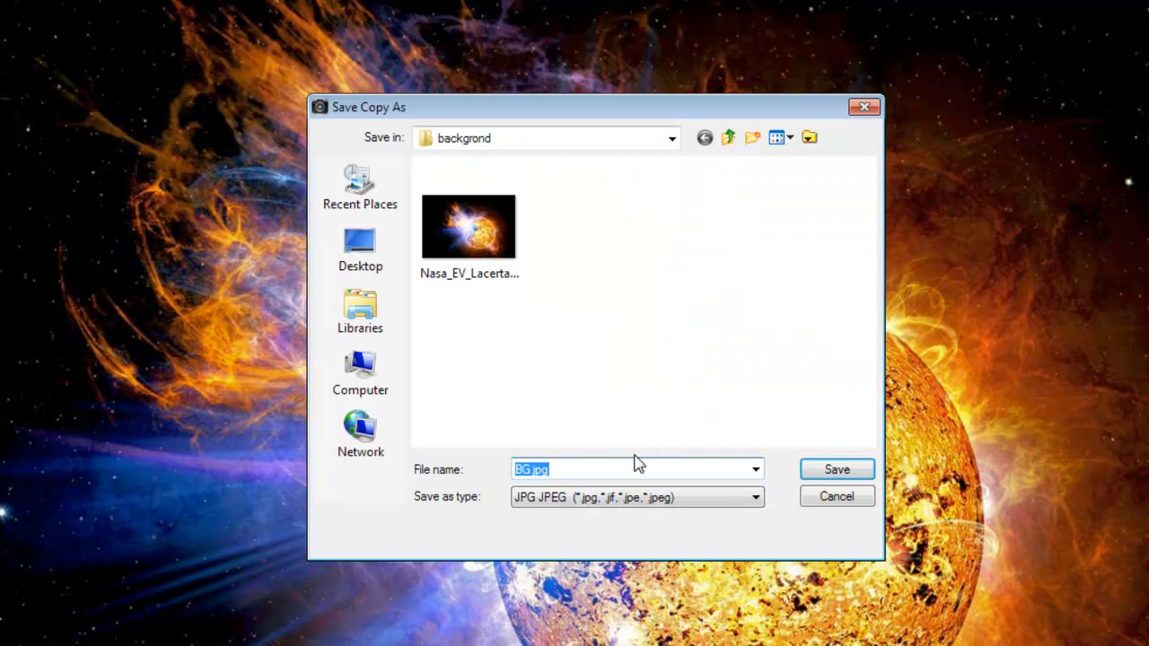
pyautogui.write('bg')
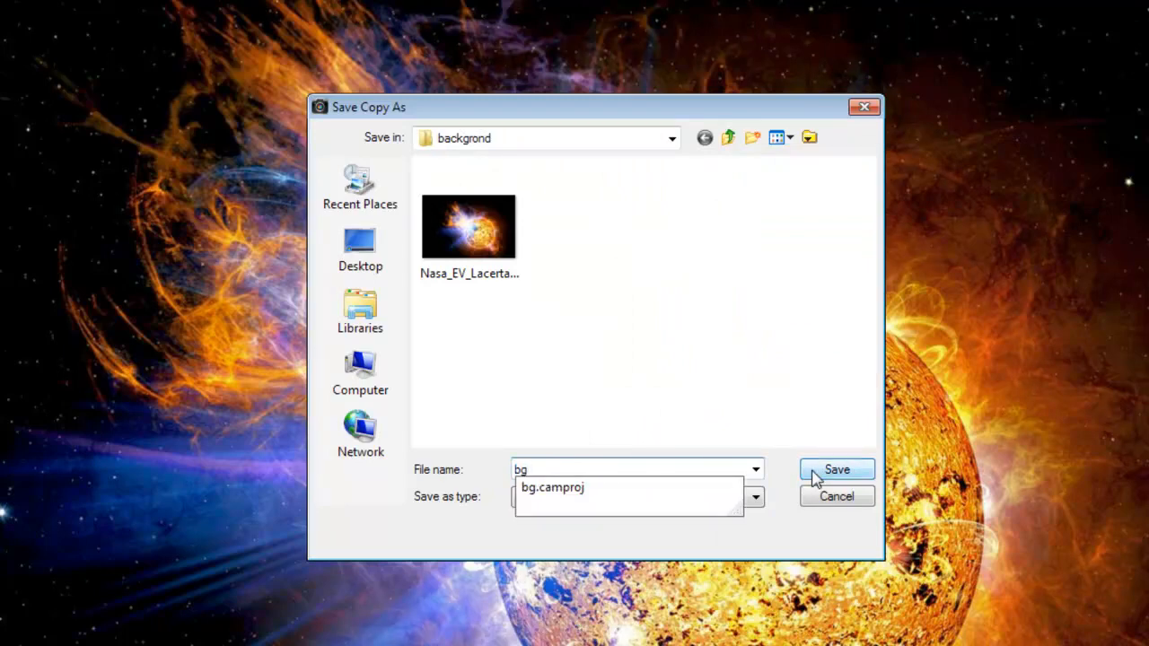
pyautogui.click(837, 470)
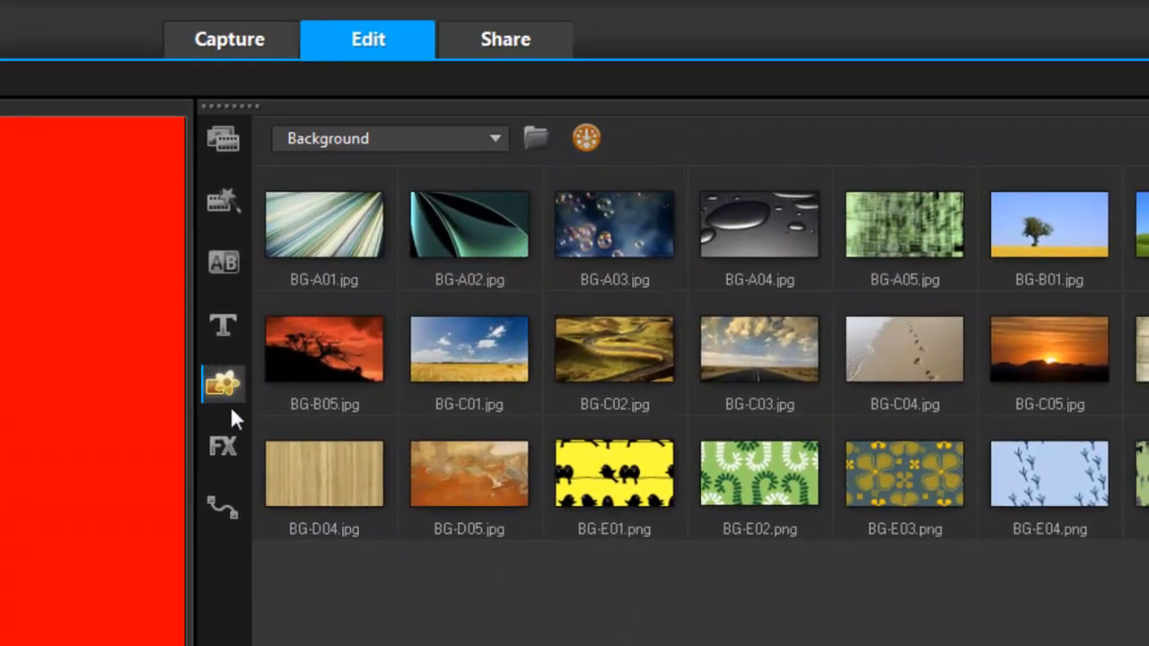
pyautogui.moveTo(535, 137)
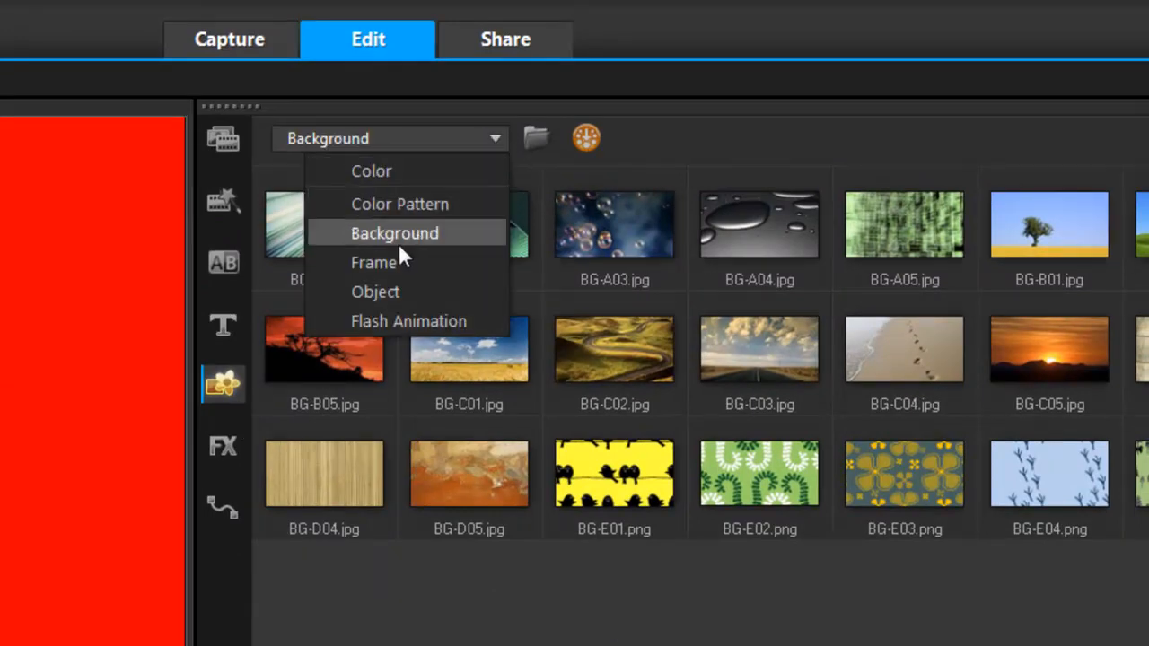
# Import bg.jpg into the Background graphic library so the sun appears in the preview
pyautogui.click(395, 233)
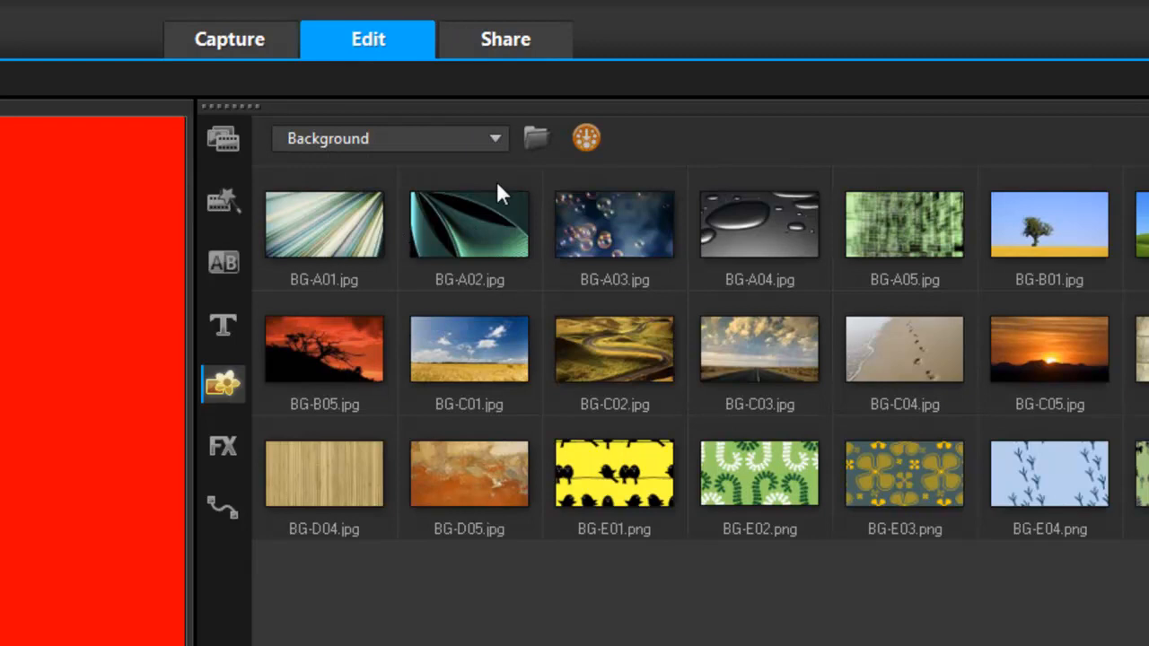
pyautogui.click(535, 138)
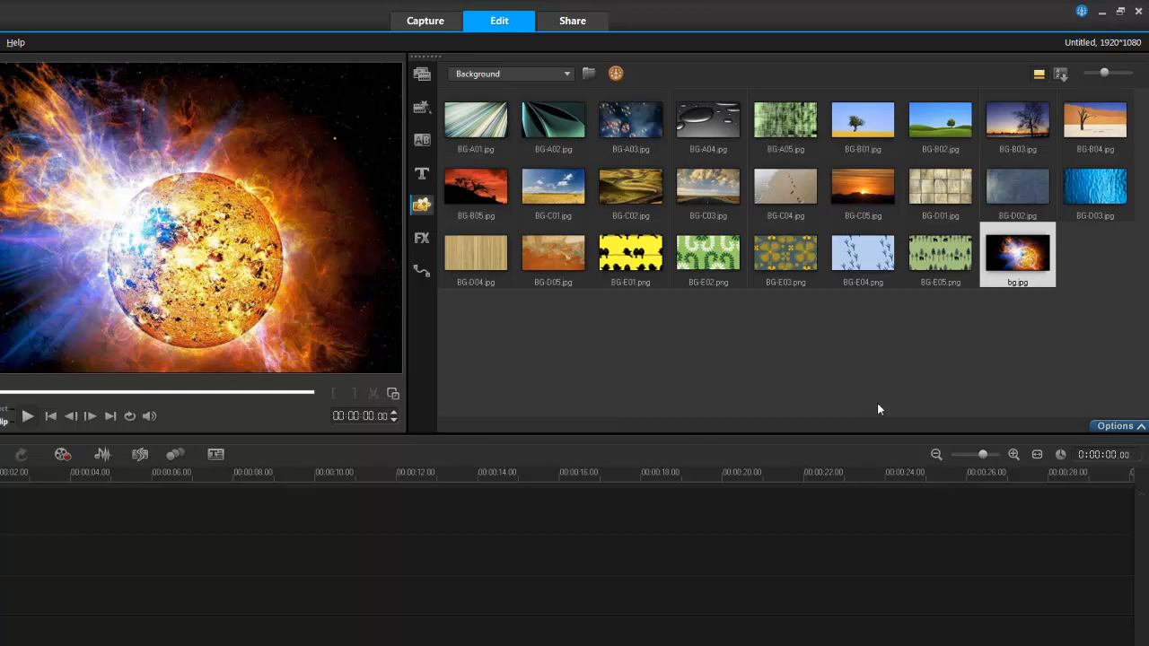
pyautogui.click(568, 74)
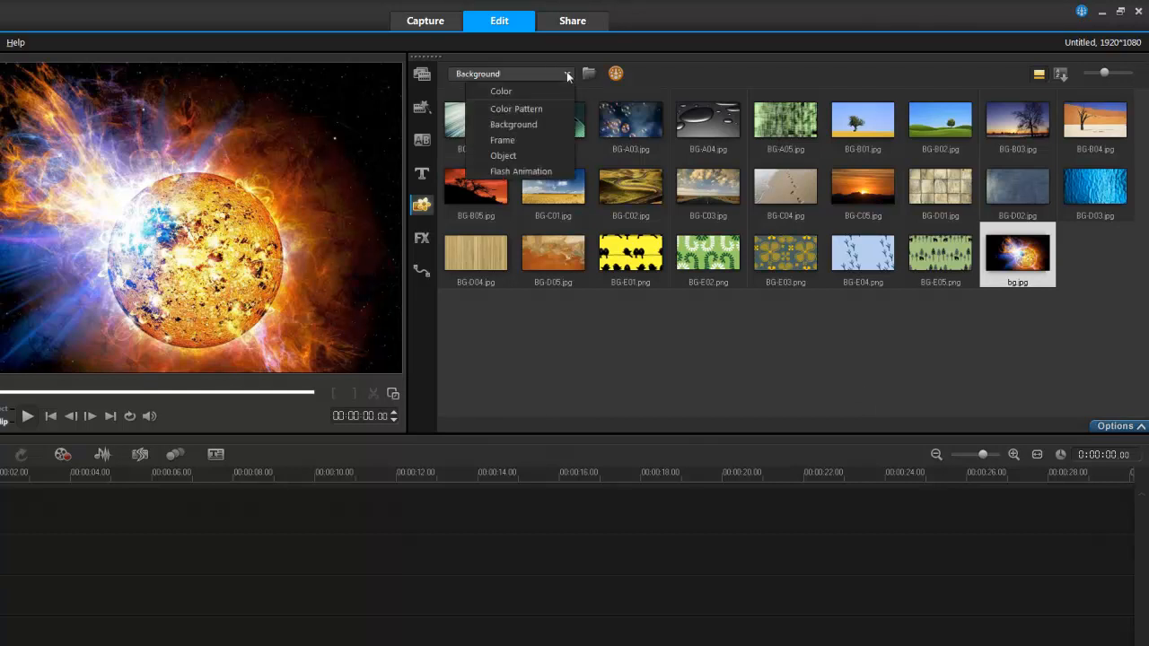
# Browse the Color Pattern collection, then switch the library to Frame graphics
pyautogui.click(517, 108)
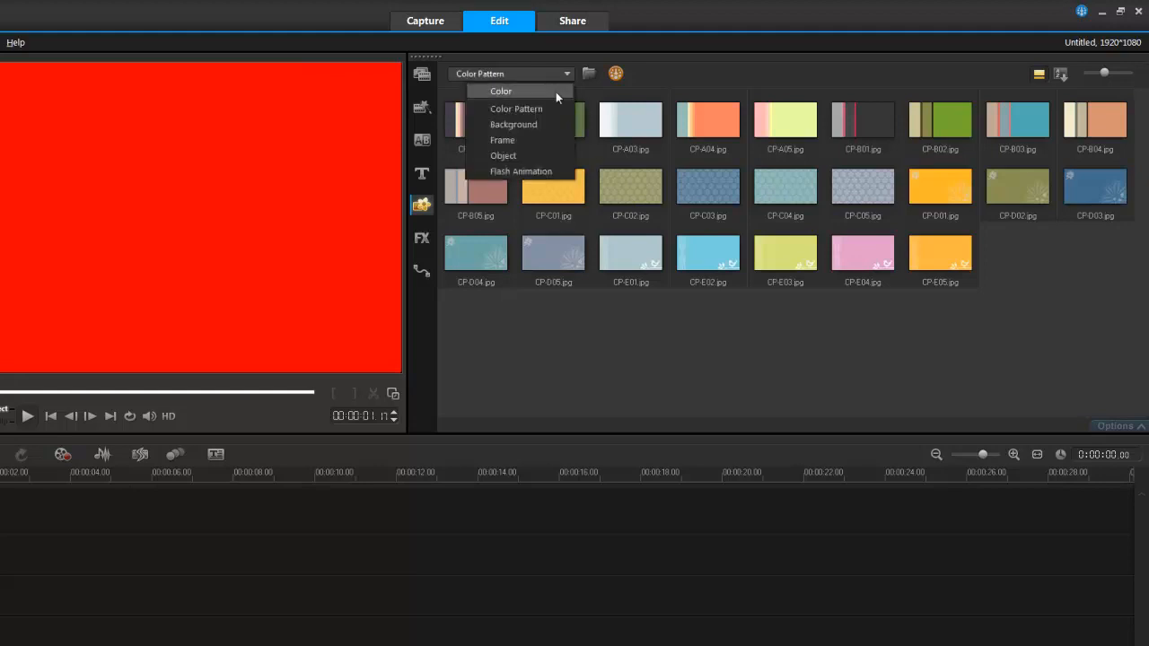
pyautogui.click(503, 140)
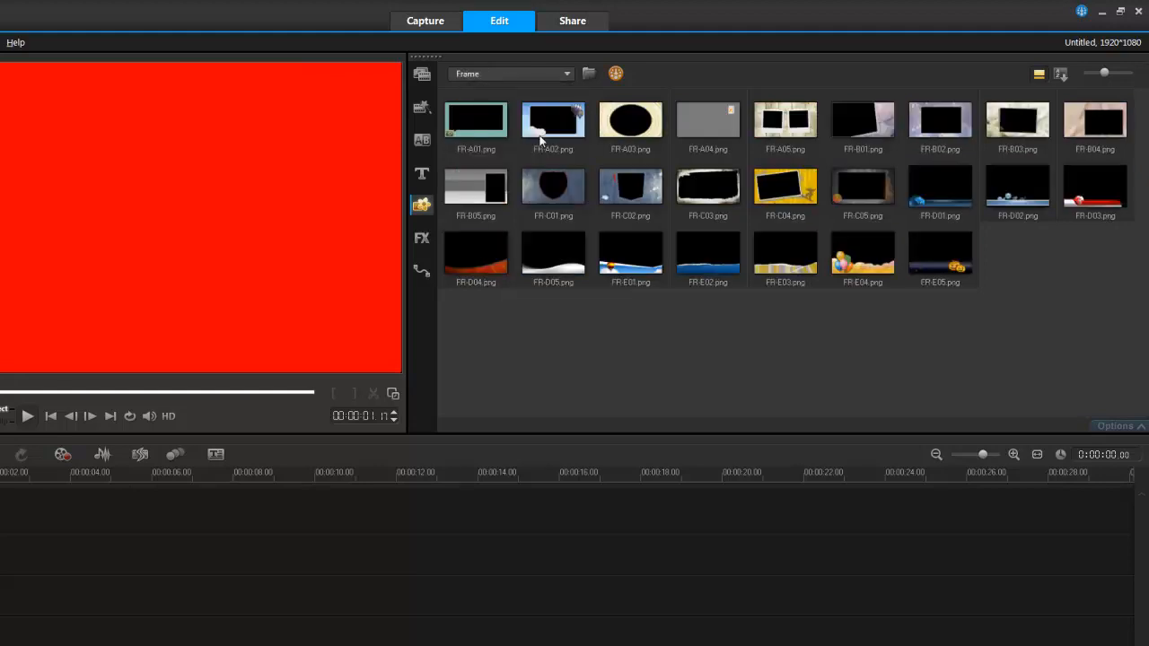
pyautogui.moveTo(464, 388)
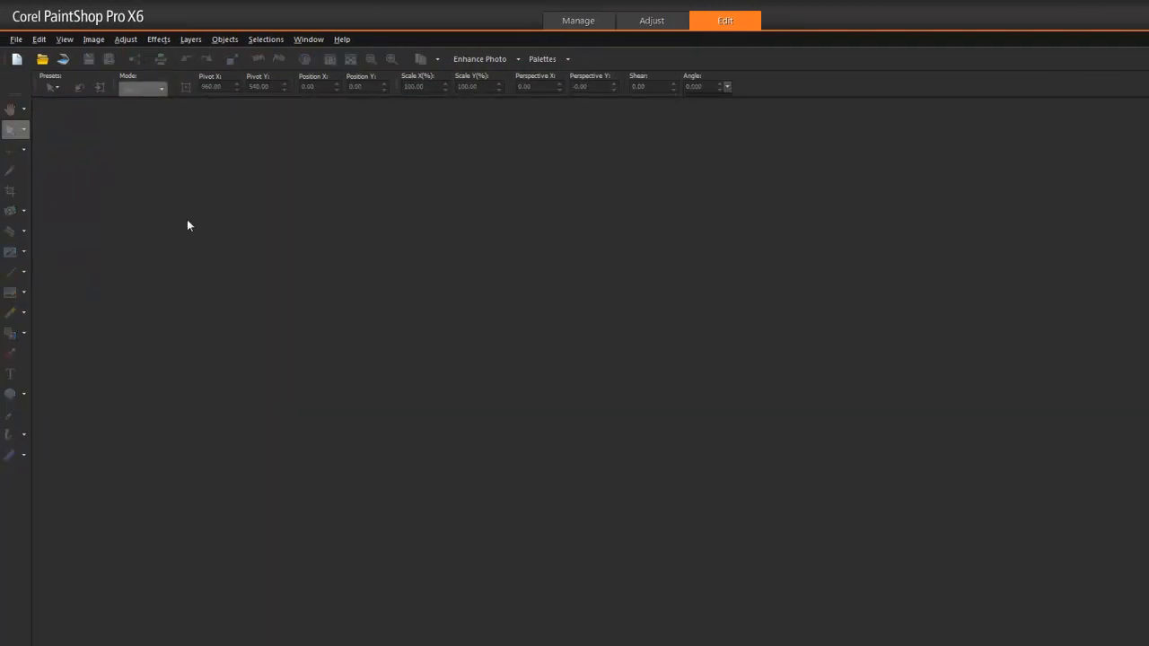
# Create a new blank 1920 by 1080 pixel image
pyautogui.click(14, 40)
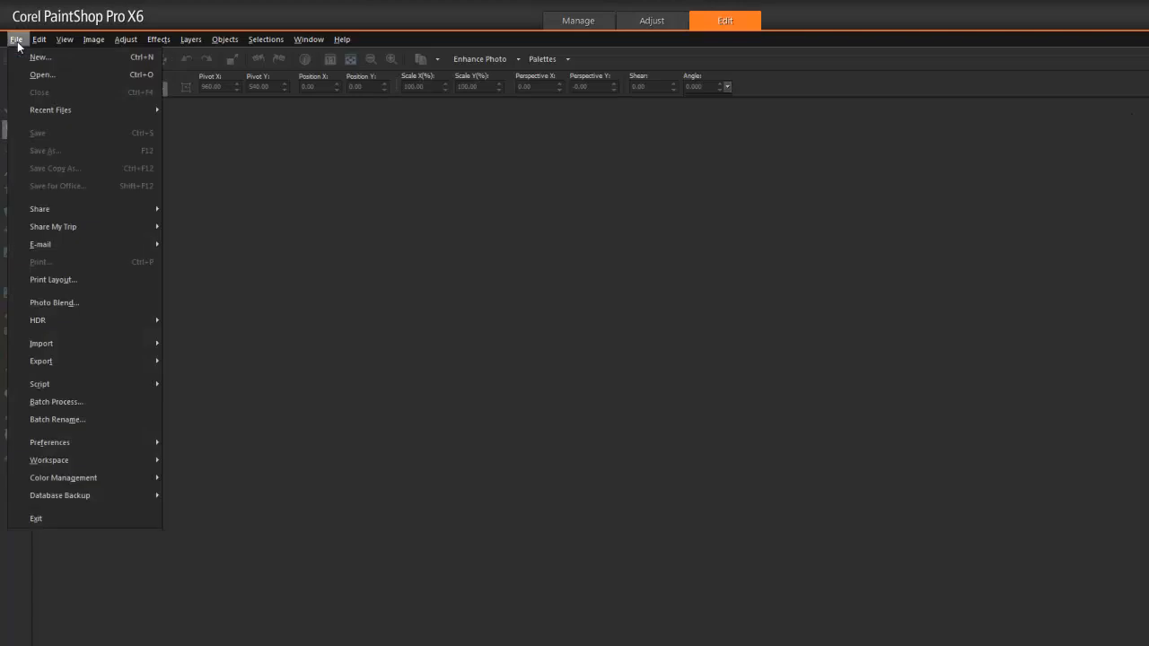
pyautogui.click(39, 55)
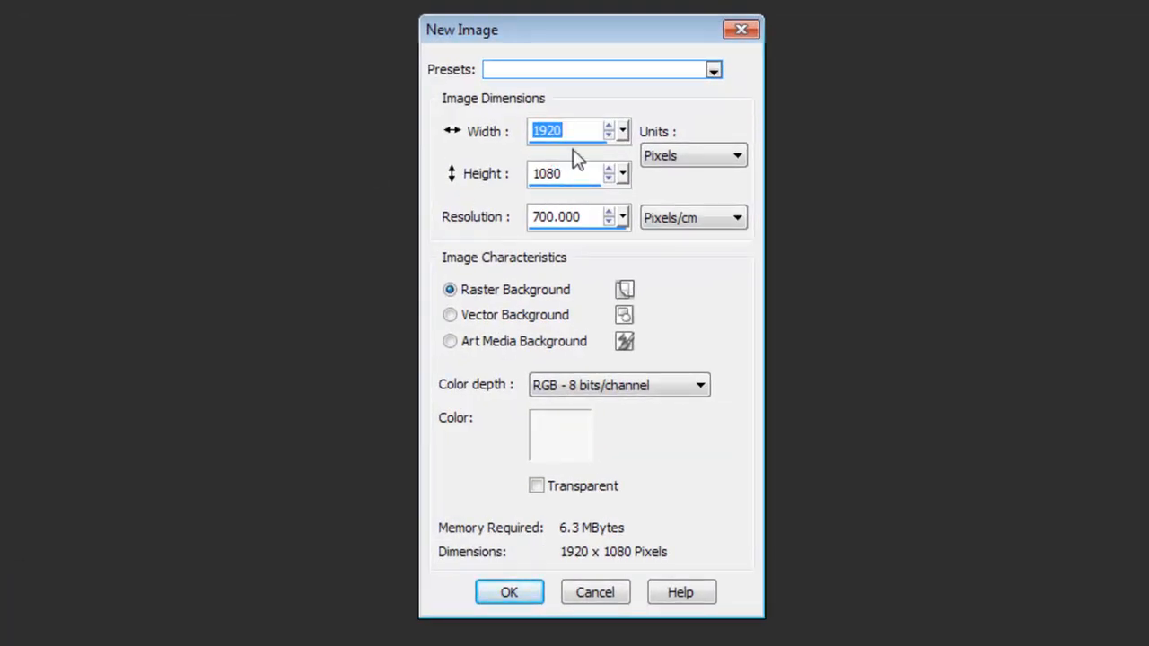
pyautogui.click(510, 592)
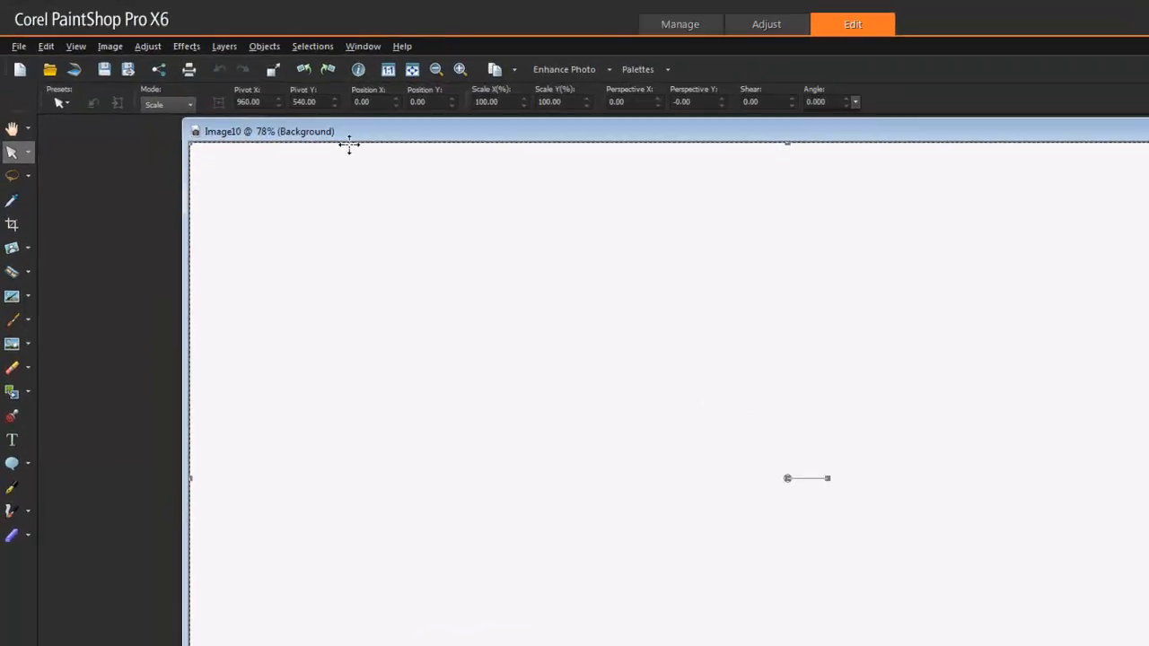
# Apply the blue grunge Picture Frame style to the canvas, inside of image
pyautogui.click(109, 47)
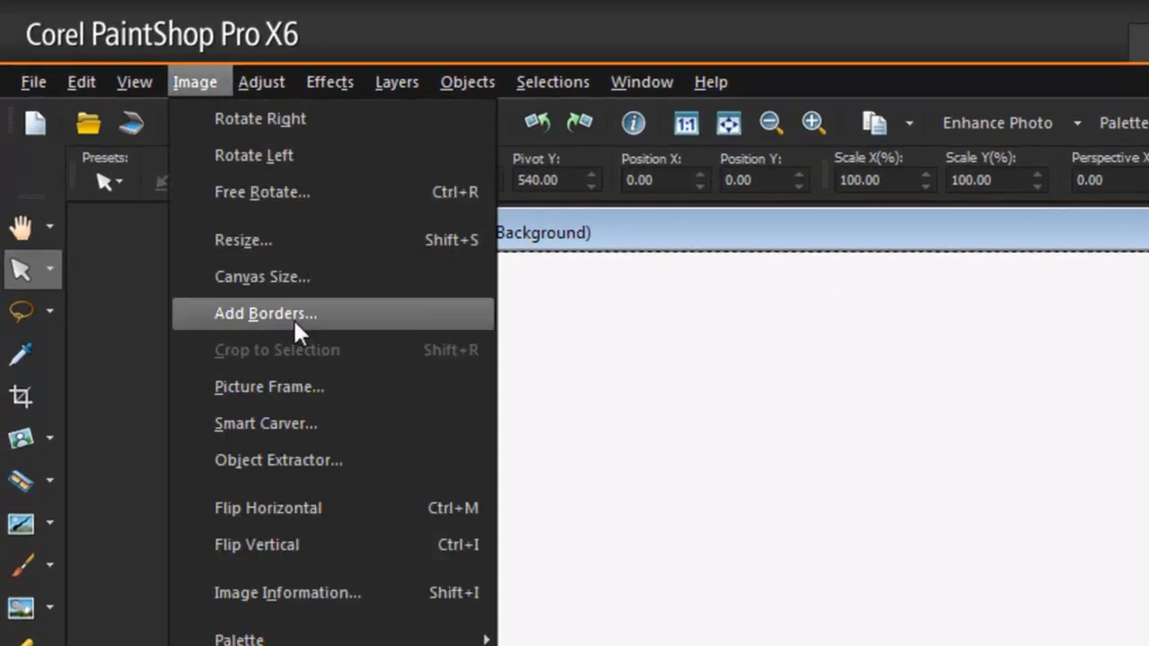
pyautogui.click(269, 386)
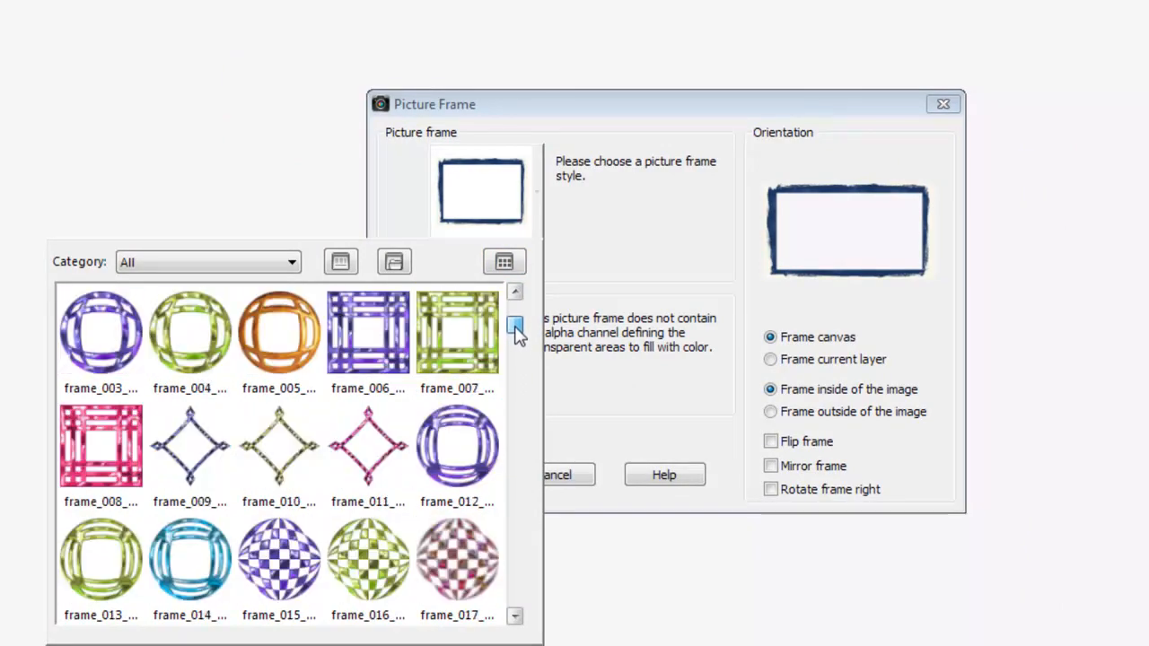
pyautogui.click(513, 323)
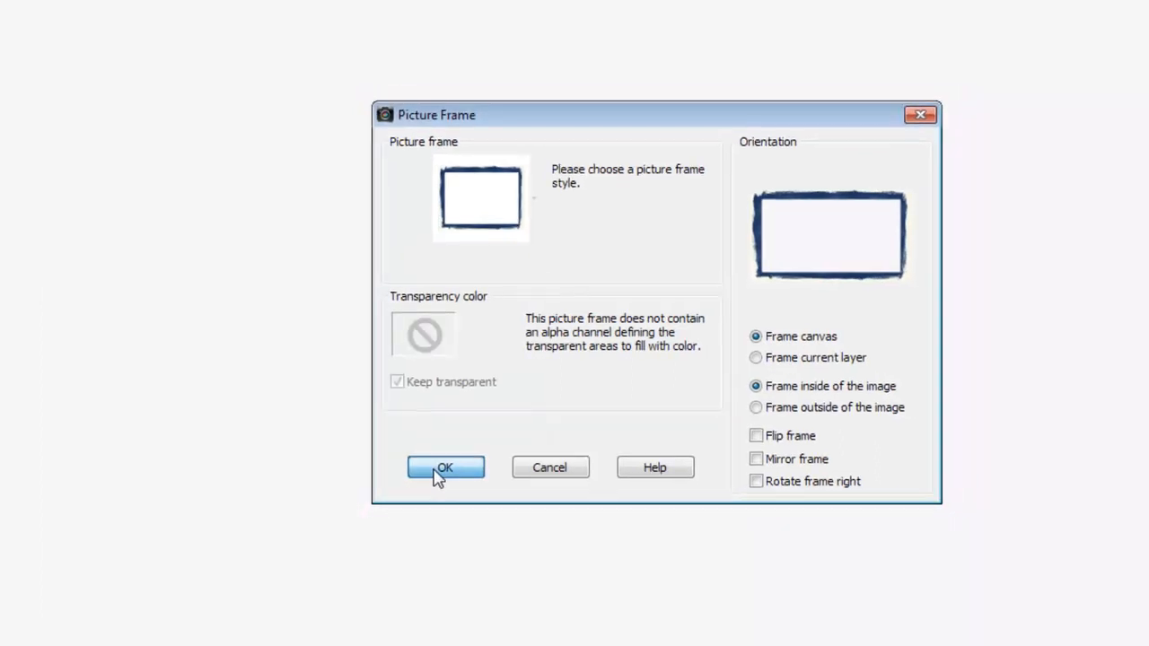
pyautogui.click(445, 467)
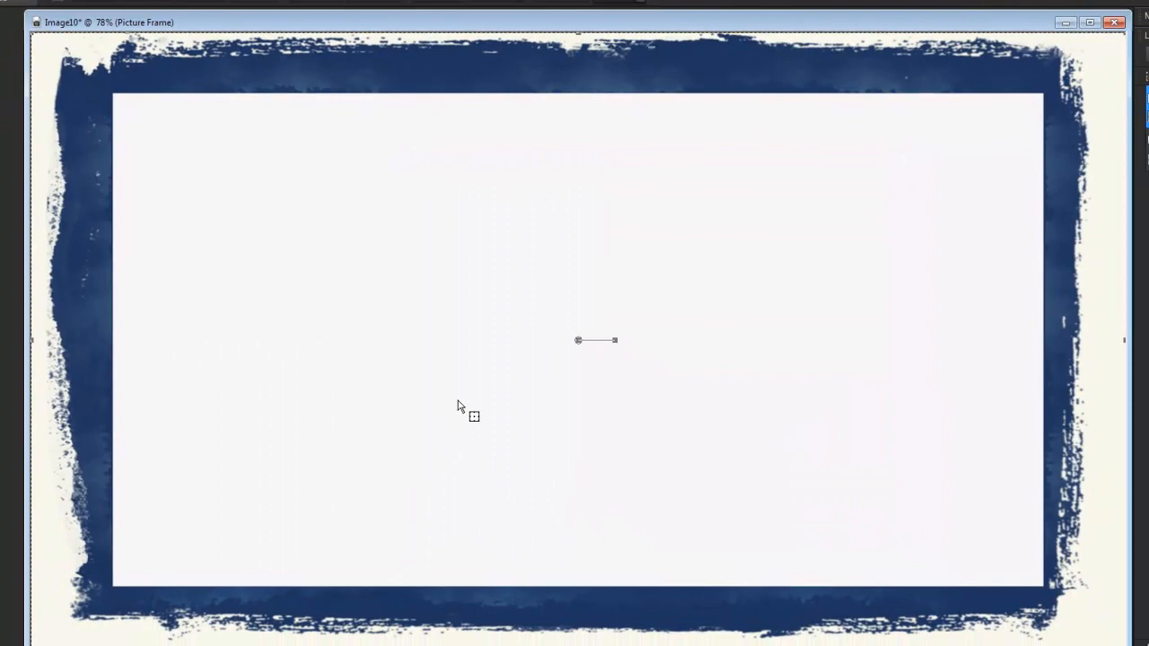
pyautogui.moveTo(550, 351)
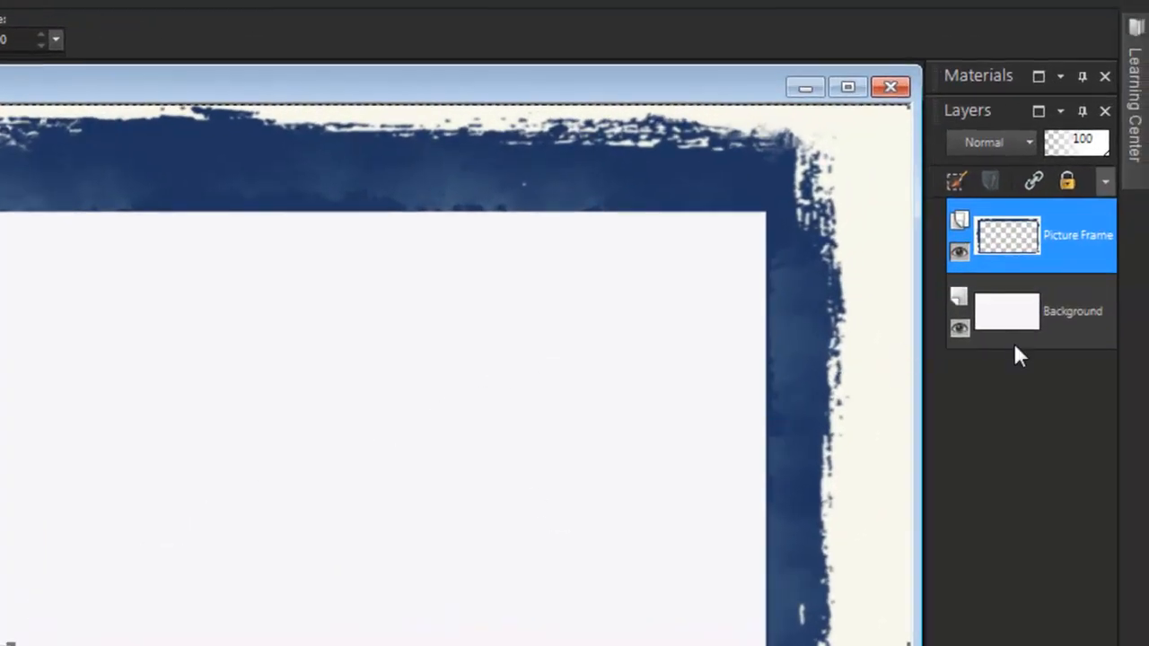
# Delete the white Background layer, leaving the blue frame over transparency
pyautogui.rightClick(1032, 311)
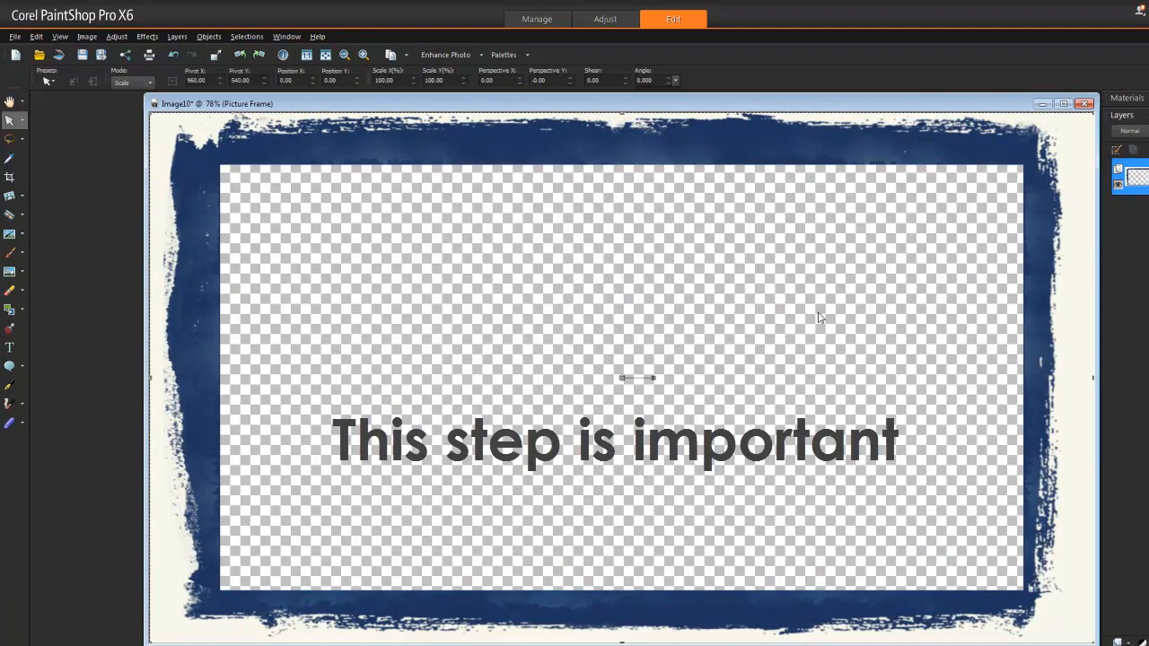
# Save the transparent frame via Save As as PNG named Image10.png
pyautogui.click(15, 36)
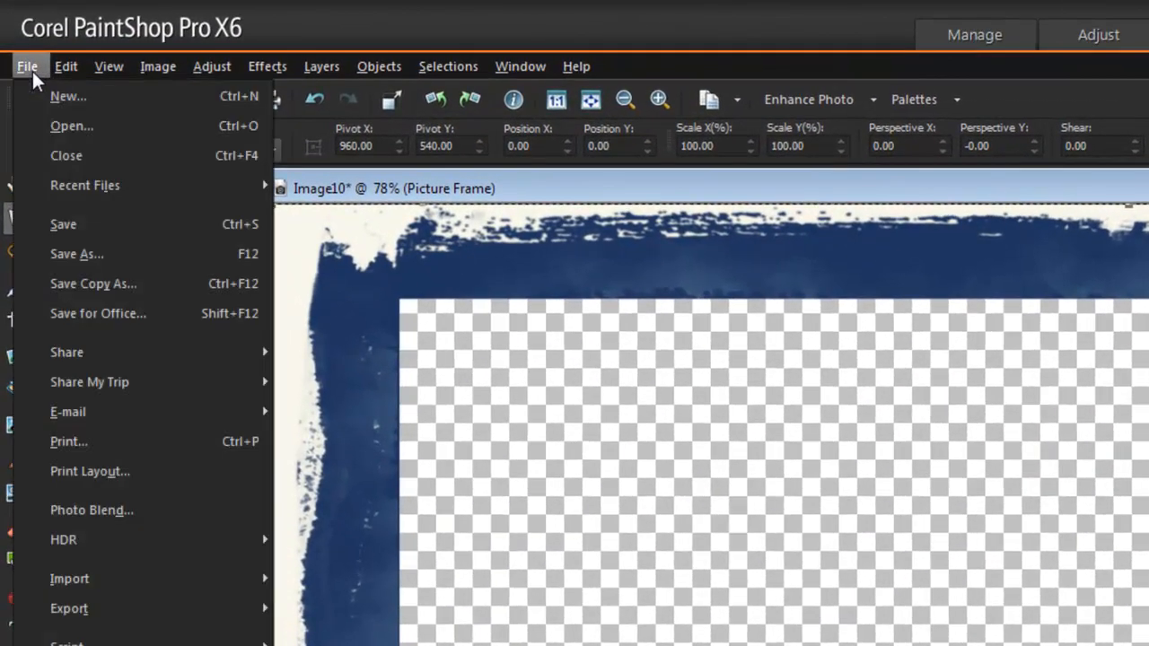
pyautogui.click(75, 255)
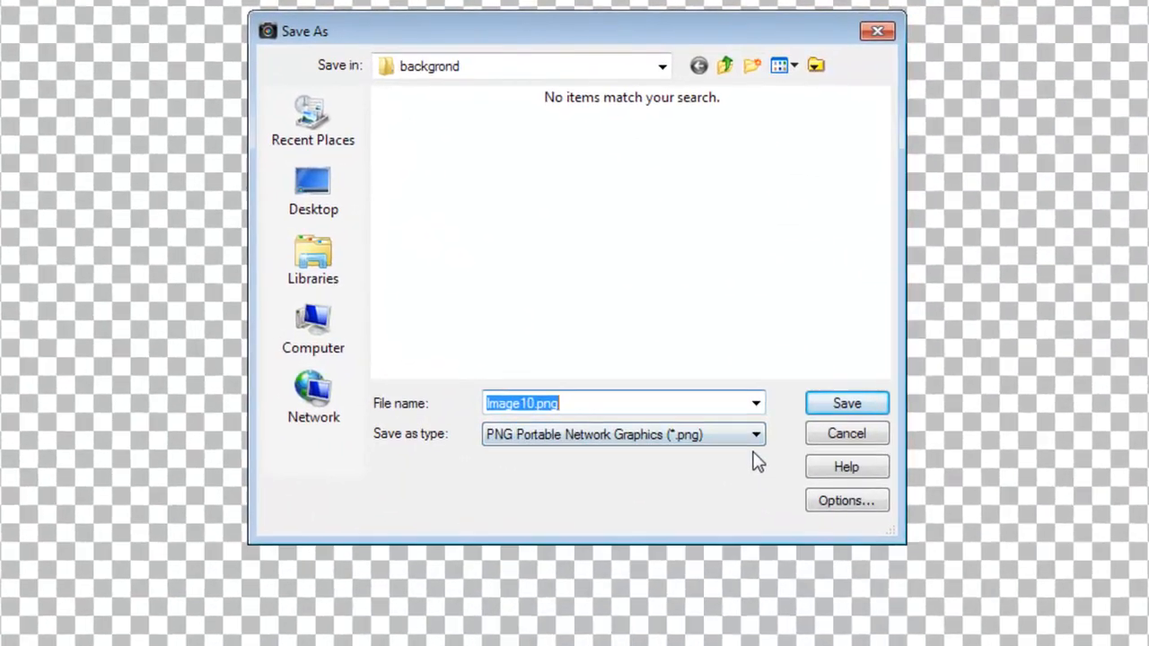
pyautogui.click(754, 435)
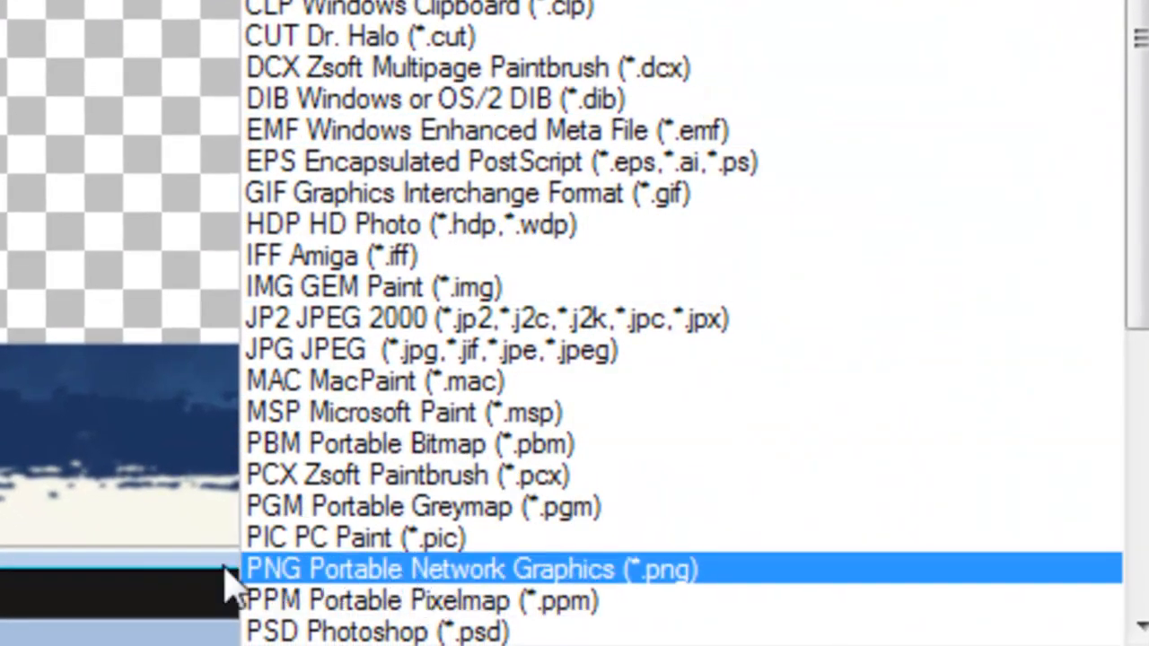
pyautogui.click(470, 568)
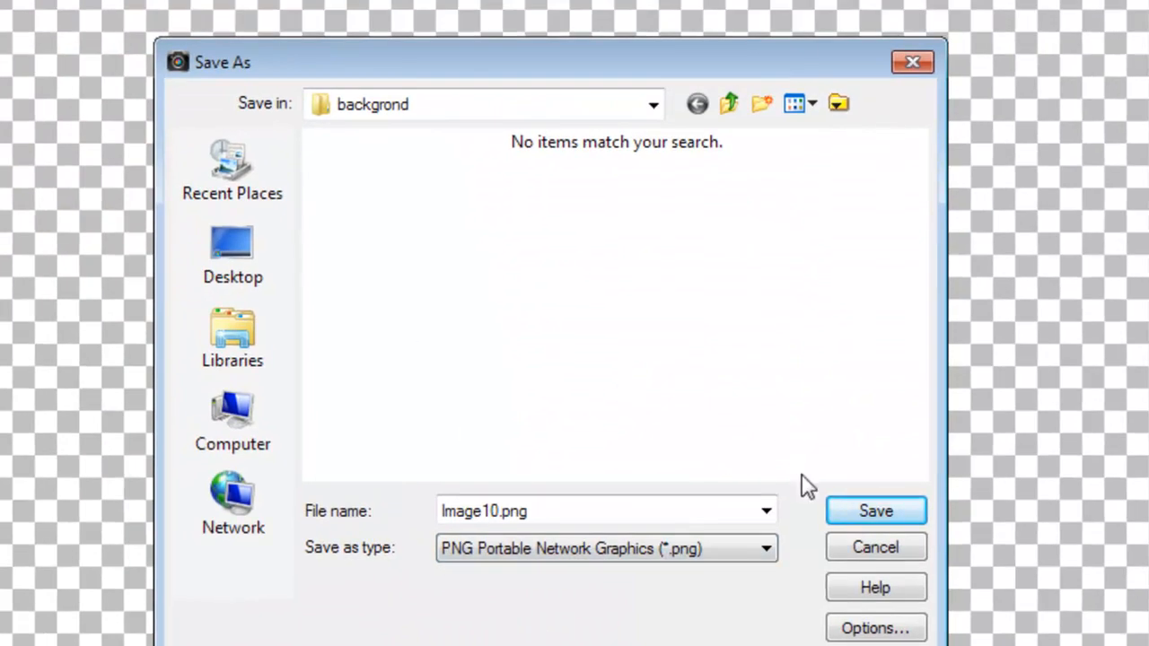
pyautogui.click(876, 510)
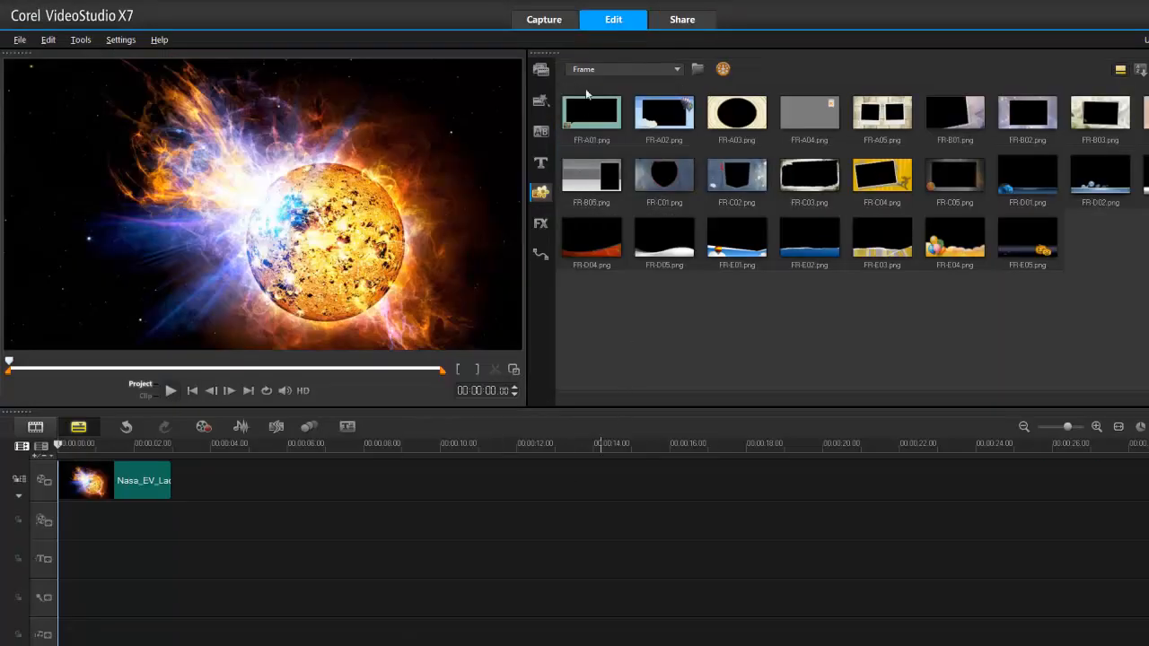
pyautogui.moveTo(698, 178)
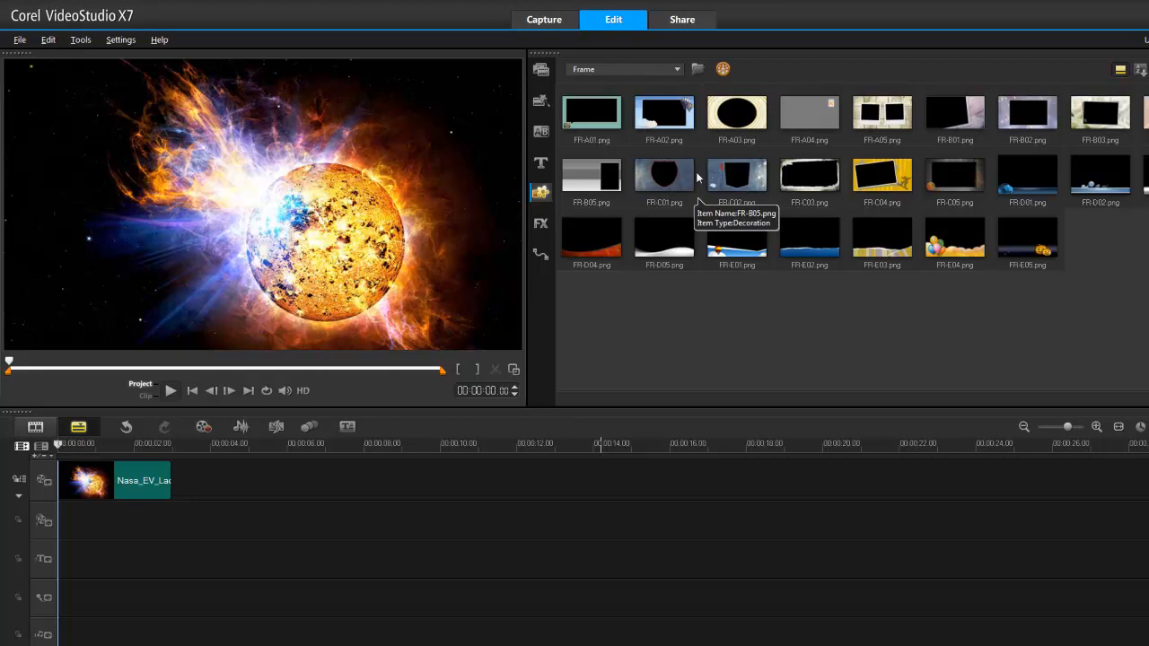
# Import Image10.png into the Frame library so the blue frame shows in the preview
pyautogui.click(697, 68)
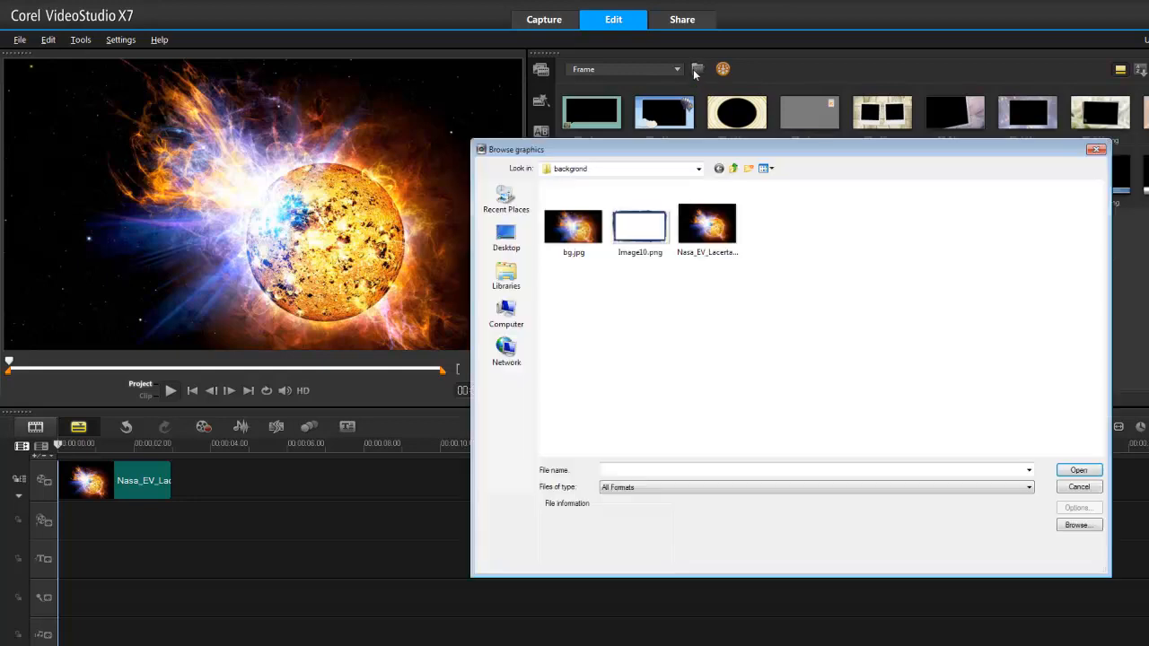
pyautogui.click(639, 224)
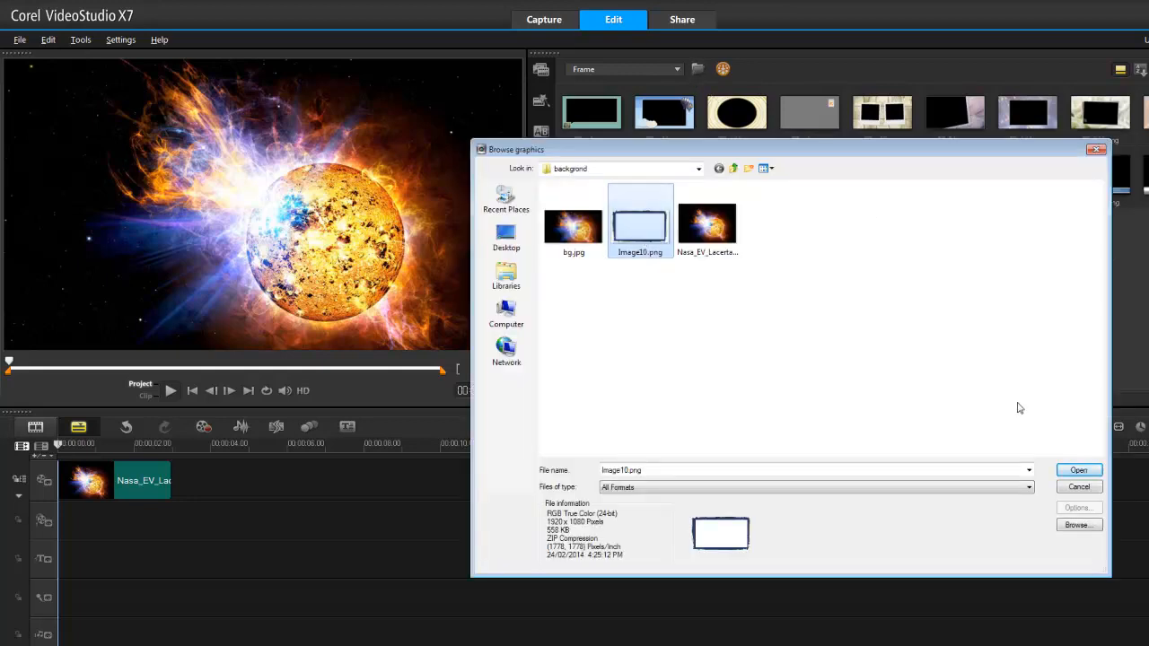
pyautogui.click(1078, 471)
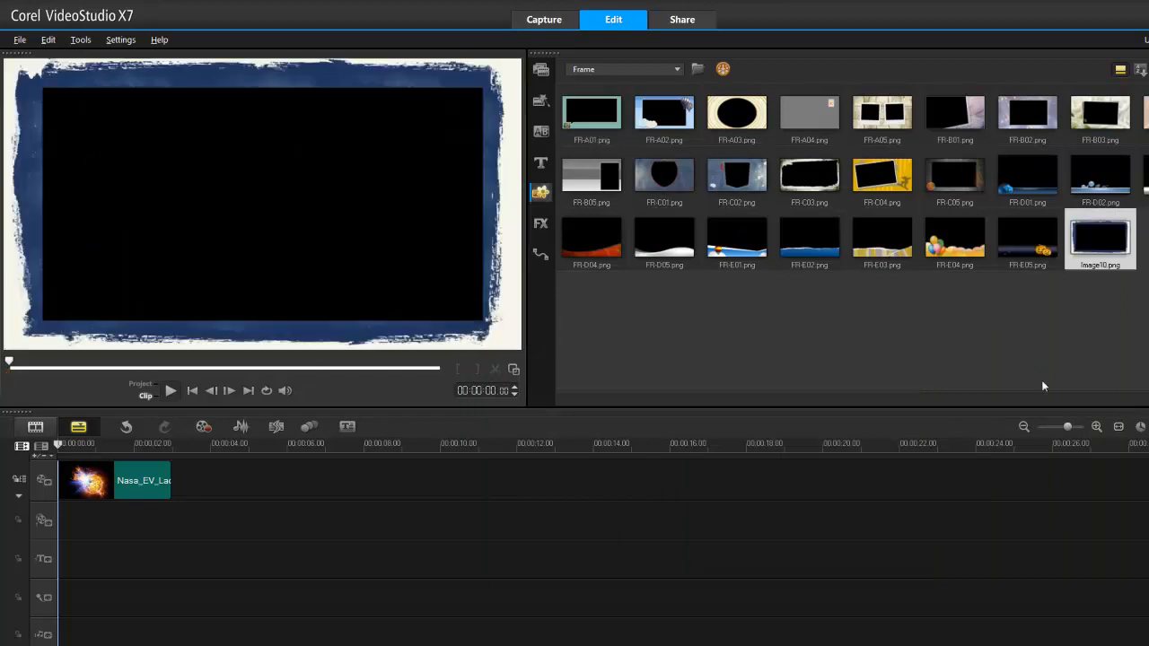